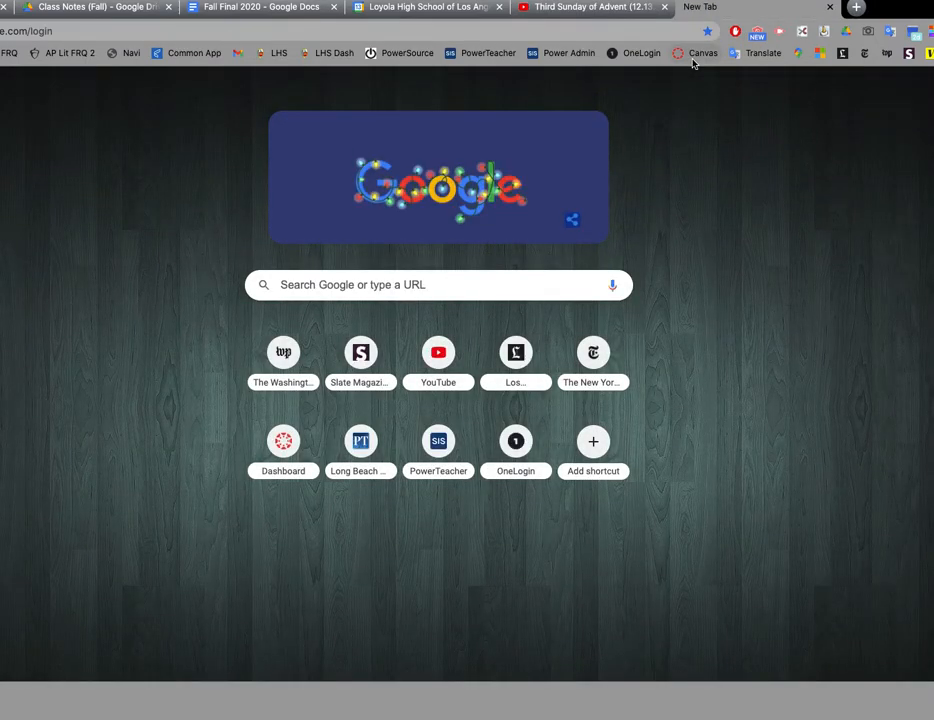
- Go from the Canvas bookmark to the AP English Modules' 'Sample final drafts' assignment
left_click(702, 53)
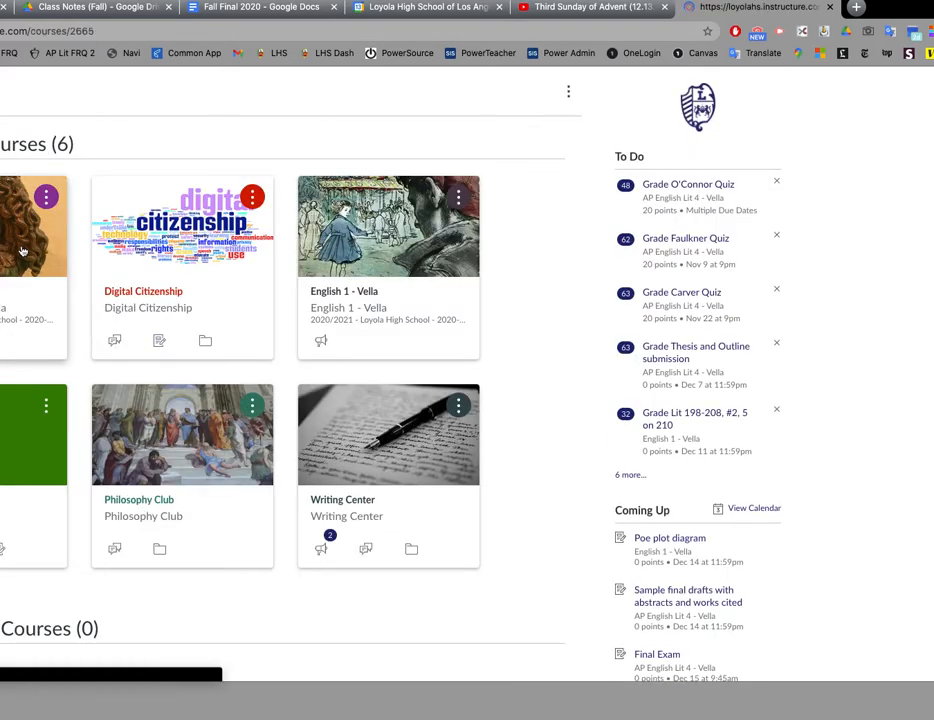
left_click(33, 225)
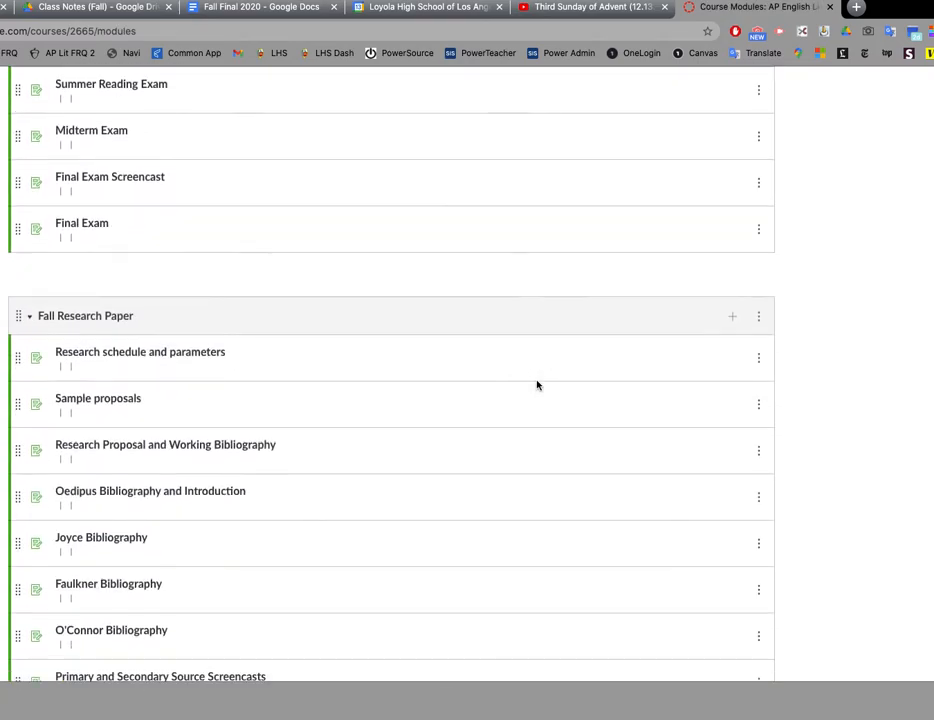
scroll("down", 3)
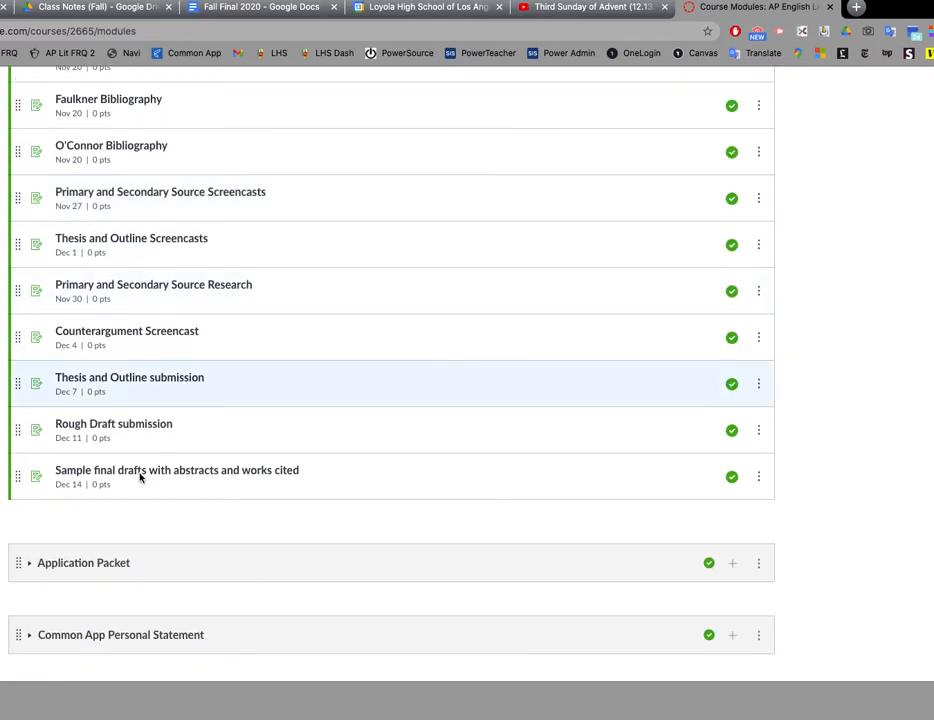
left_click(176, 470)
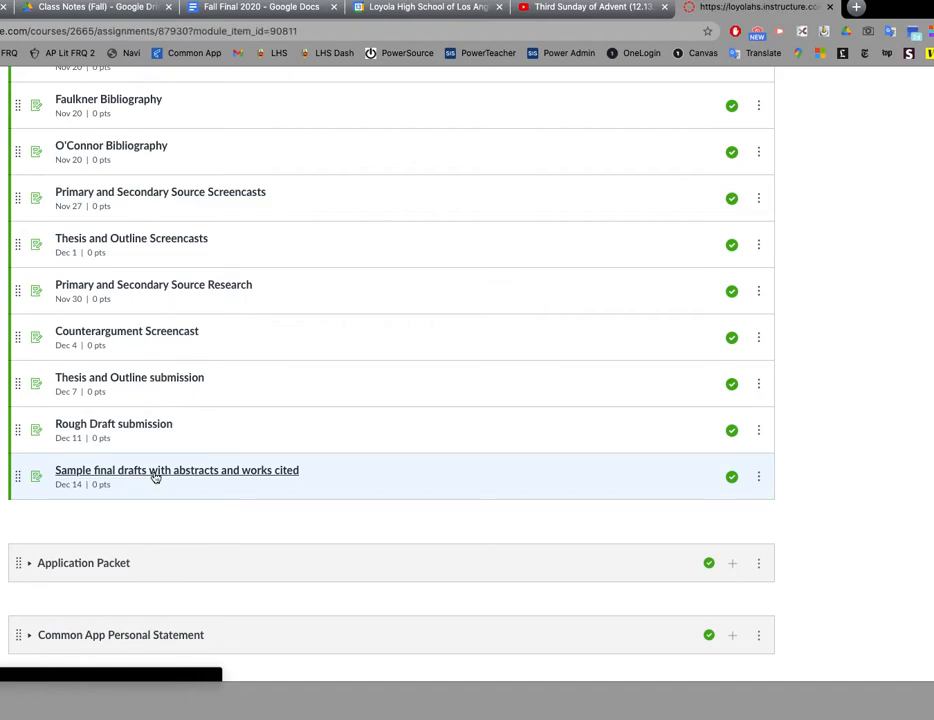
left_click(176, 470)
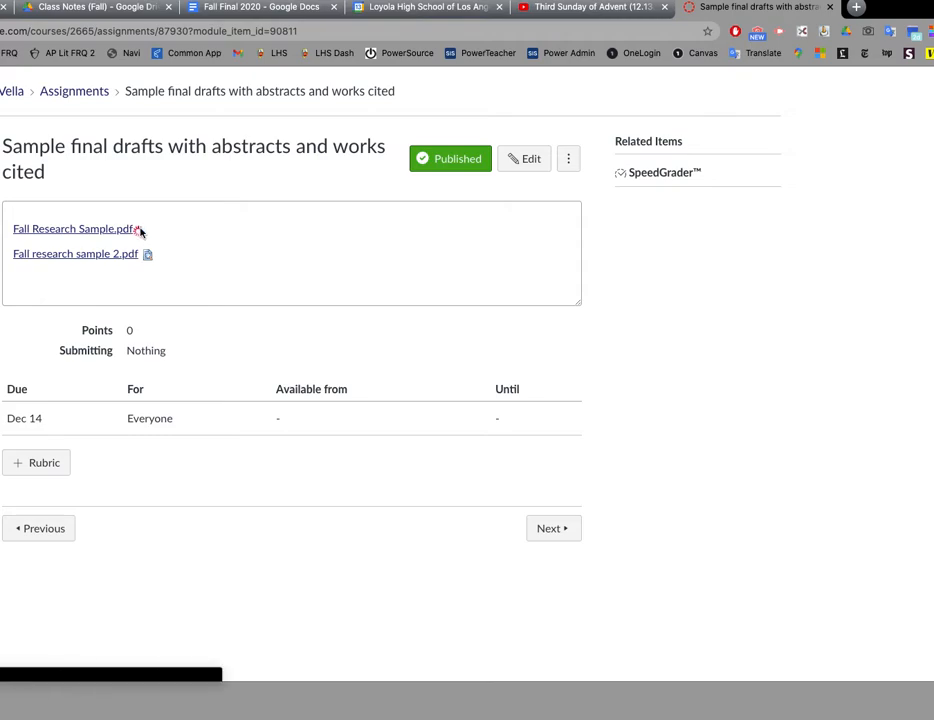
- Preview Fall Research Sample.pdf inline and scroll through its abstract and first pages
left_click(72, 228)
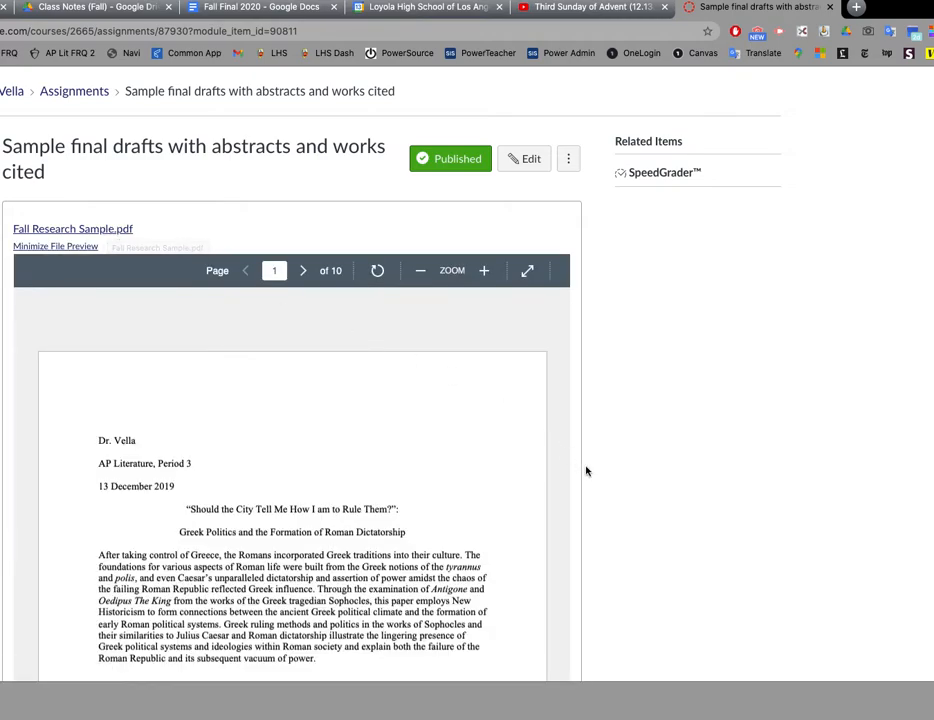
scroll("down", 3)
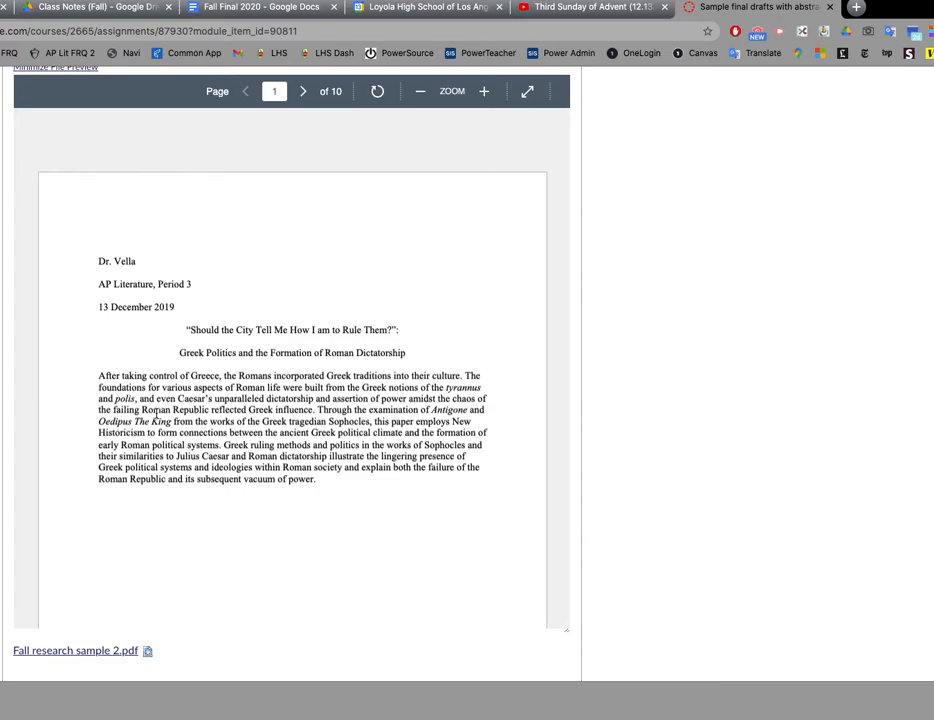
scroll("down", 3)
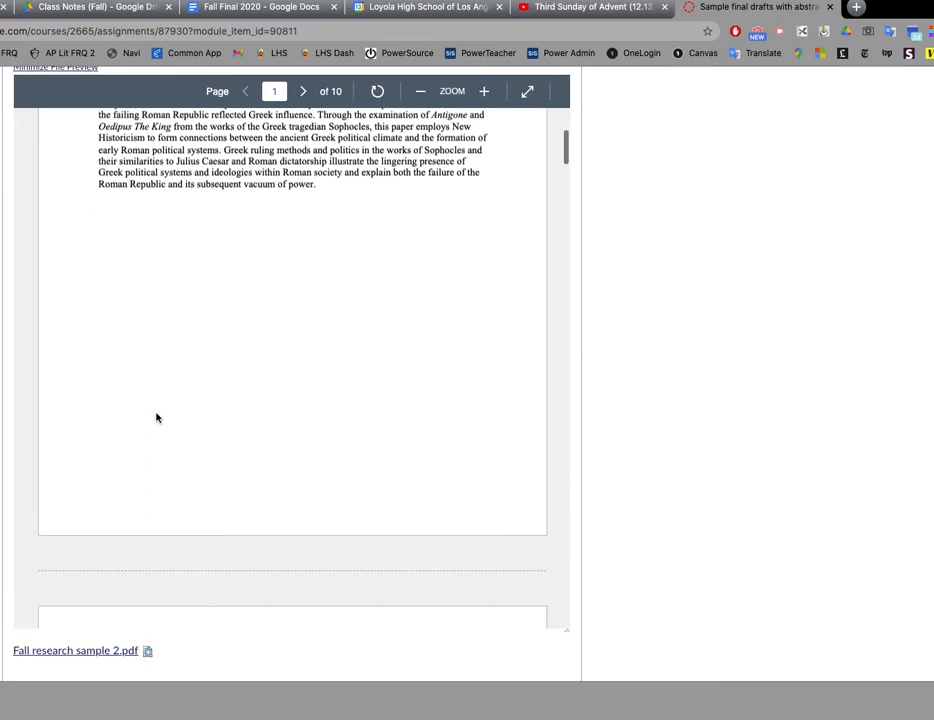
scroll("down", 3)
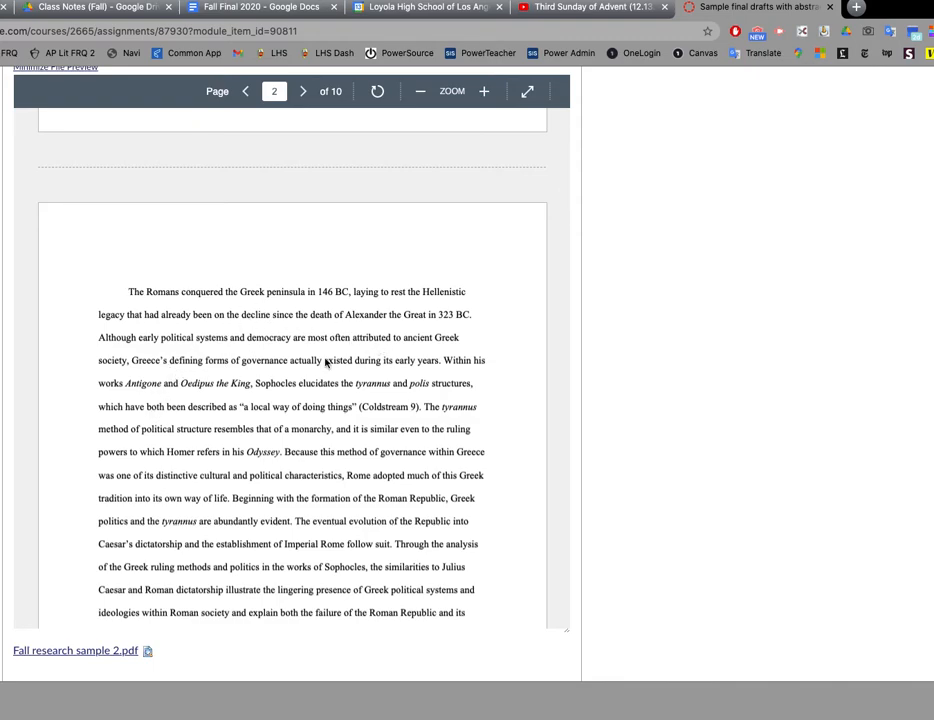
scroll("down", 3)
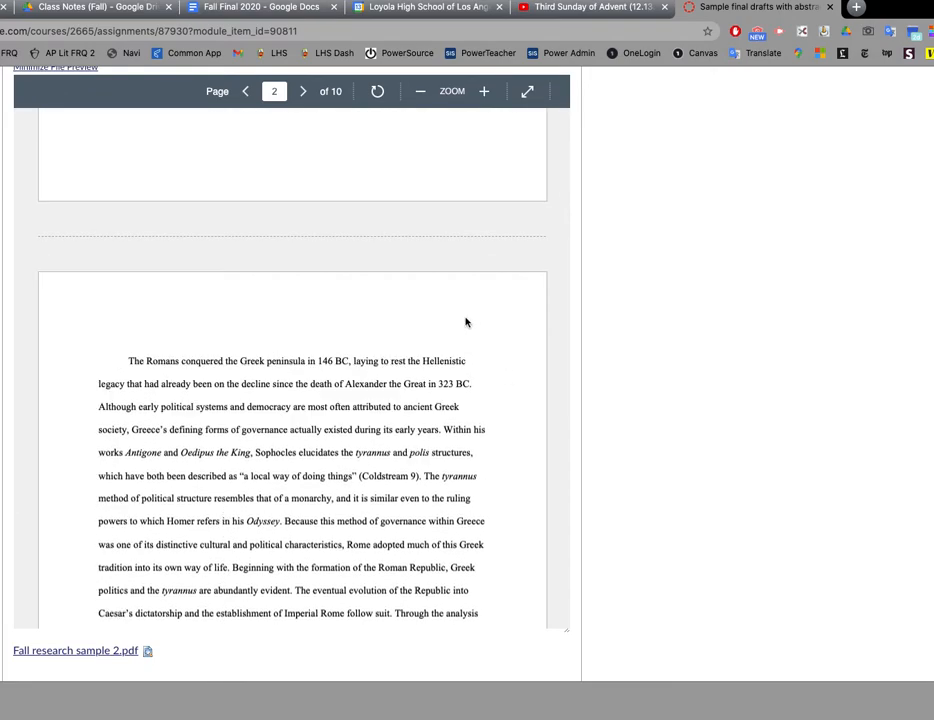
mouse_move(322, 423)
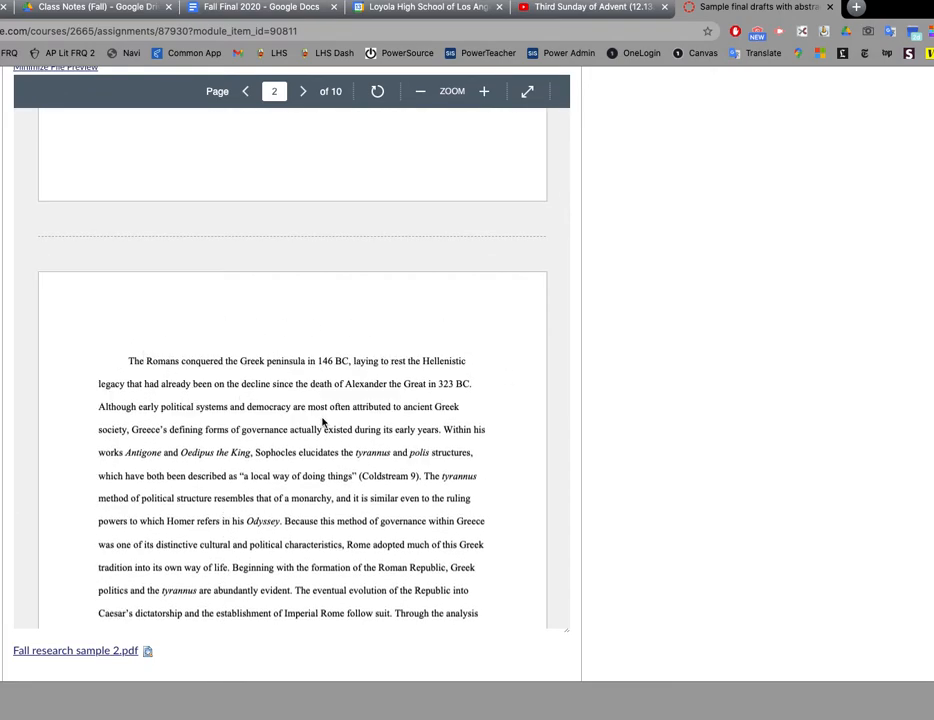
left_click(246, 91)
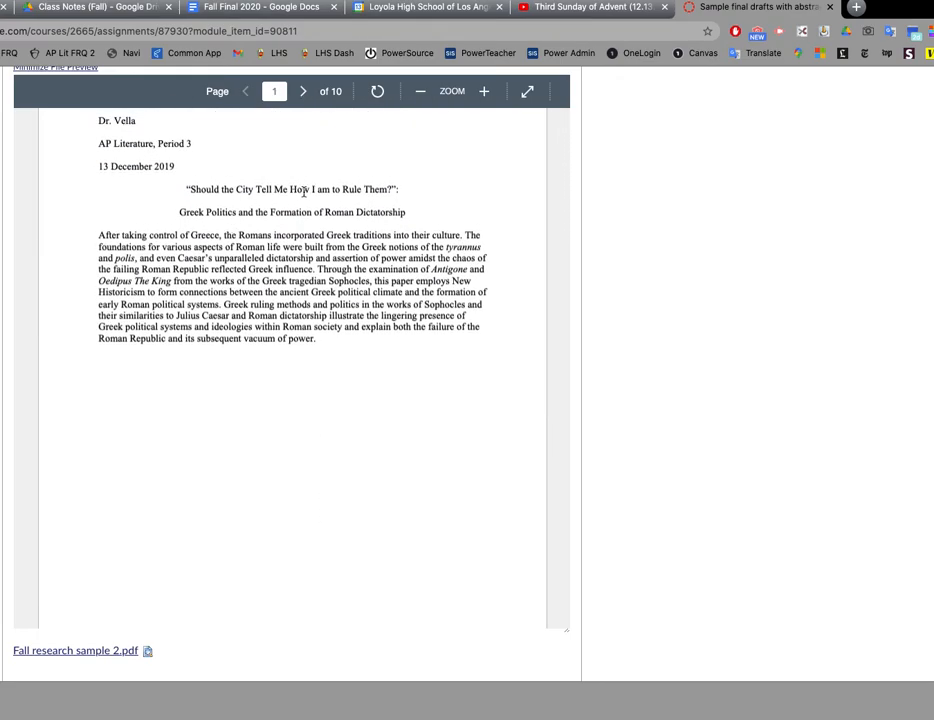
scroll("down", 3)
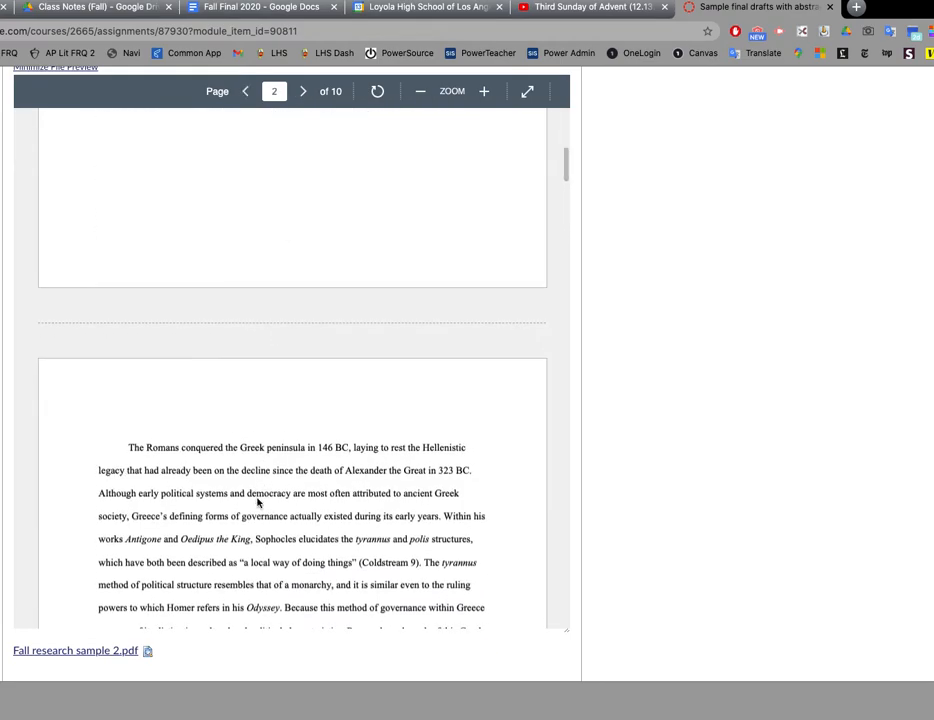
left_click(245, 91)
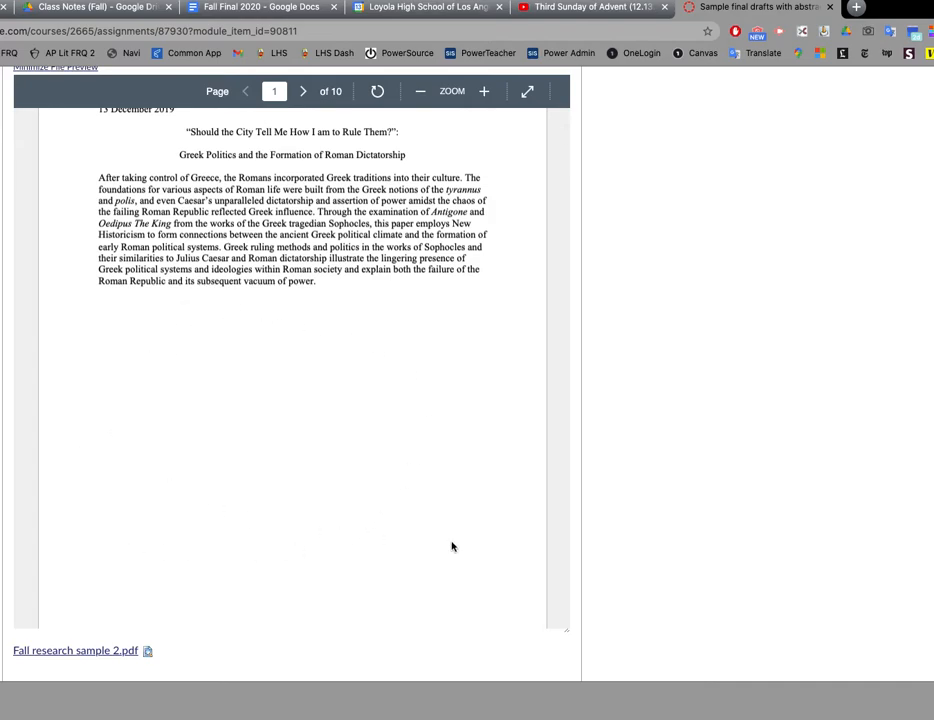
mouse_move(154, 337)
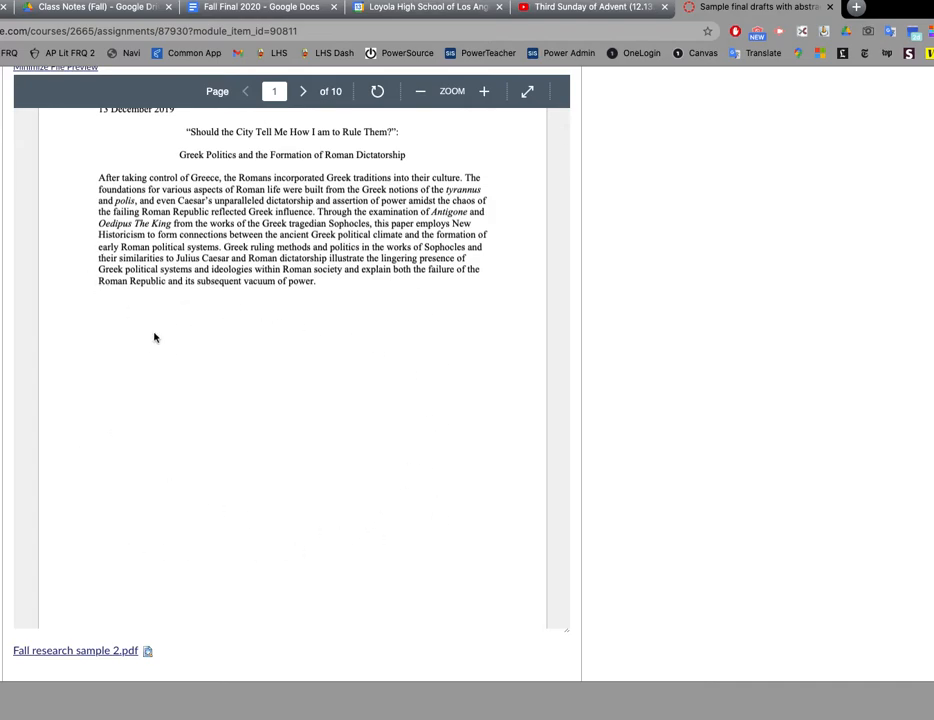
mouse_move(276, 505)
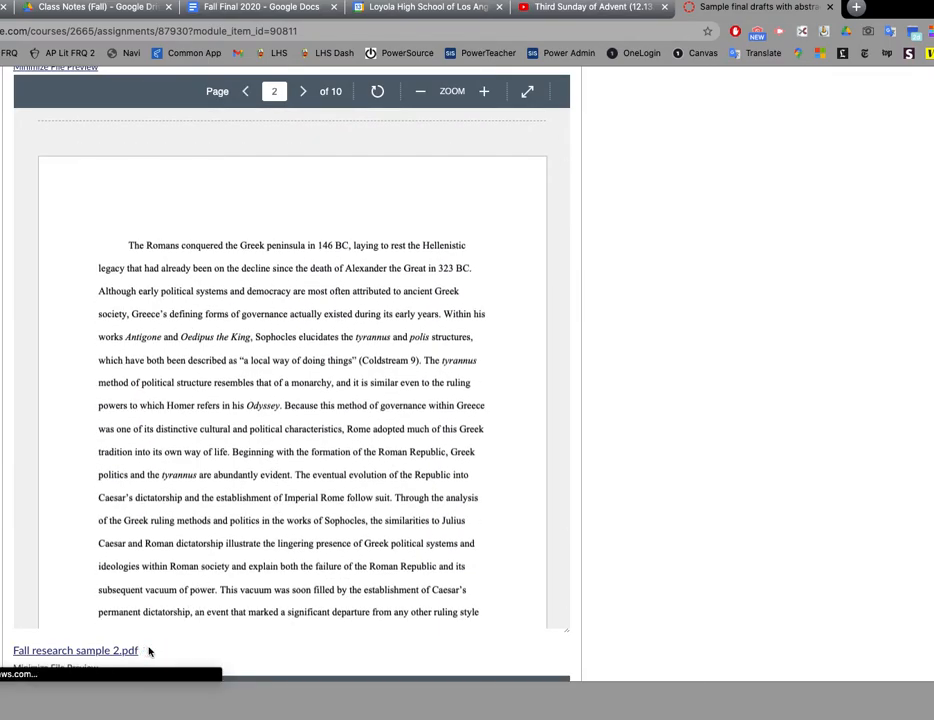
scroll("down", 3)
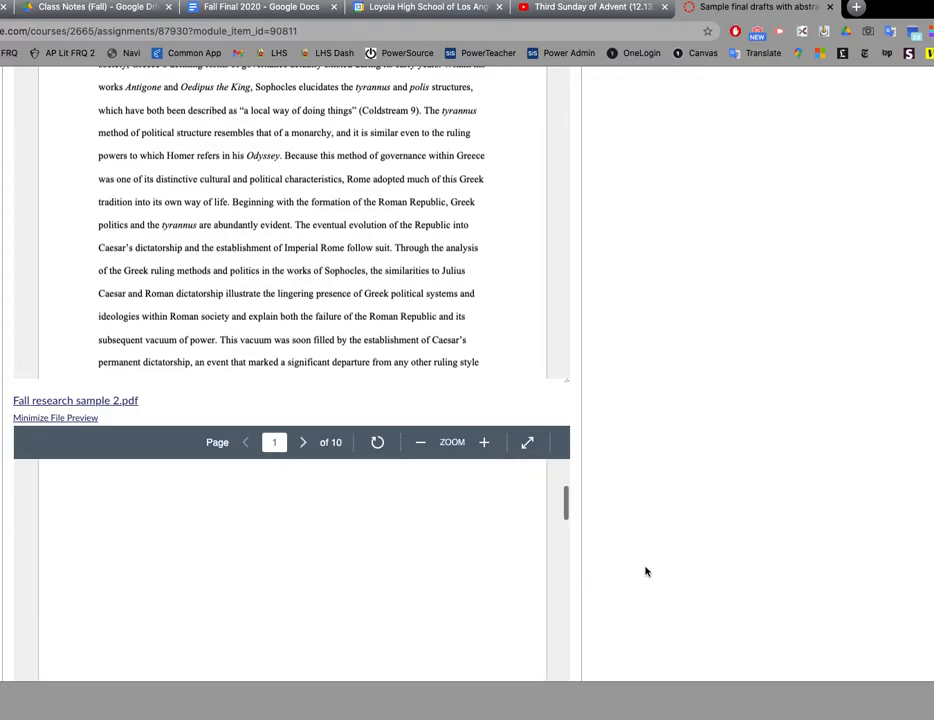
scroll("down", 3)
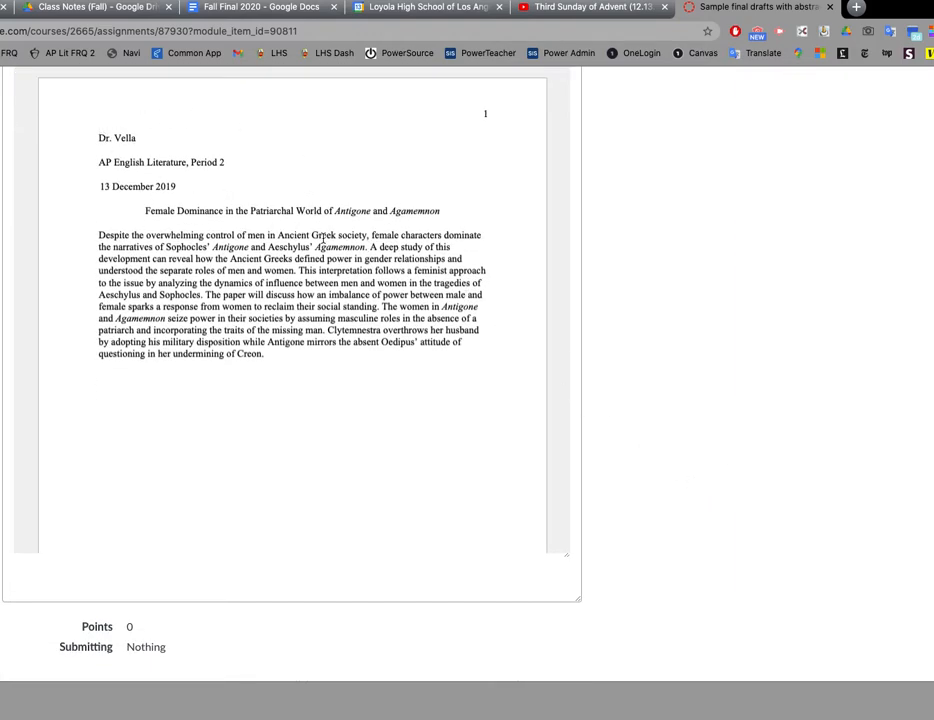
mouse_move(218, 330)
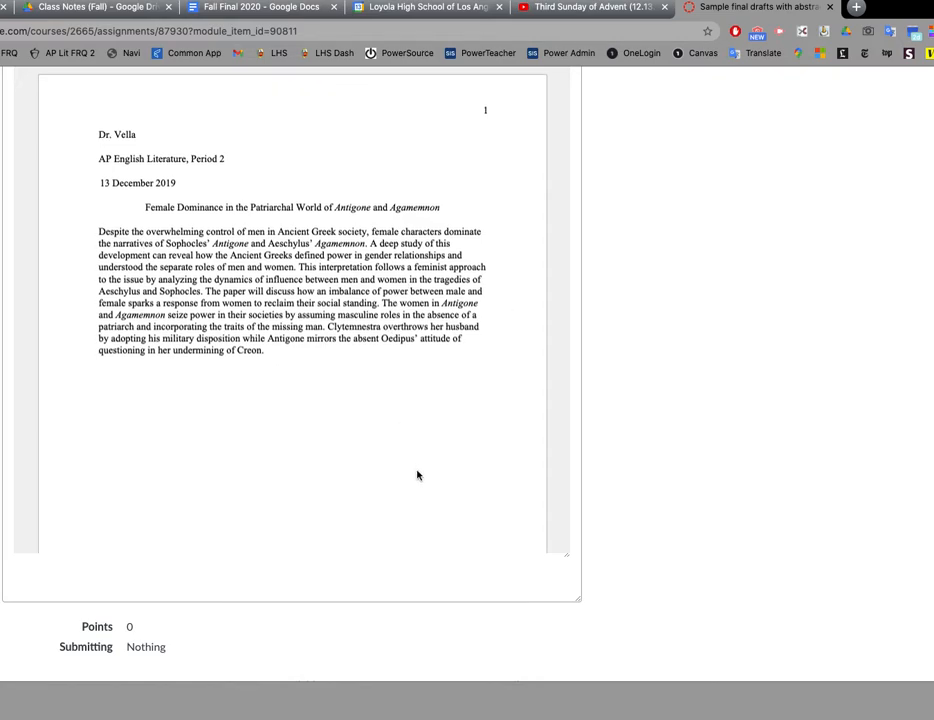
scroll("down", 3)
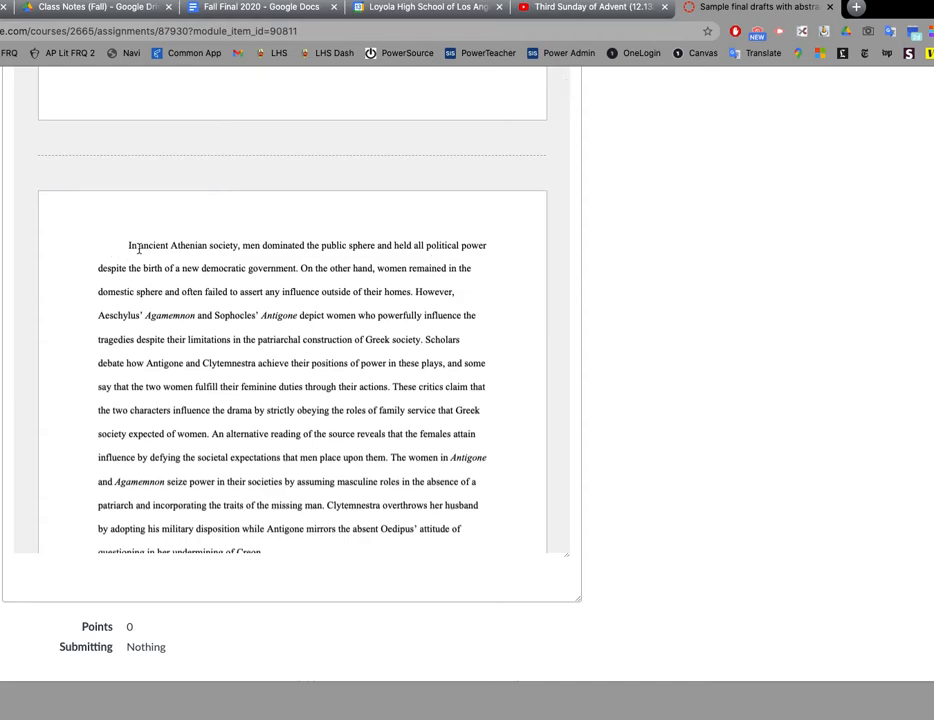
scroll("down", 3)
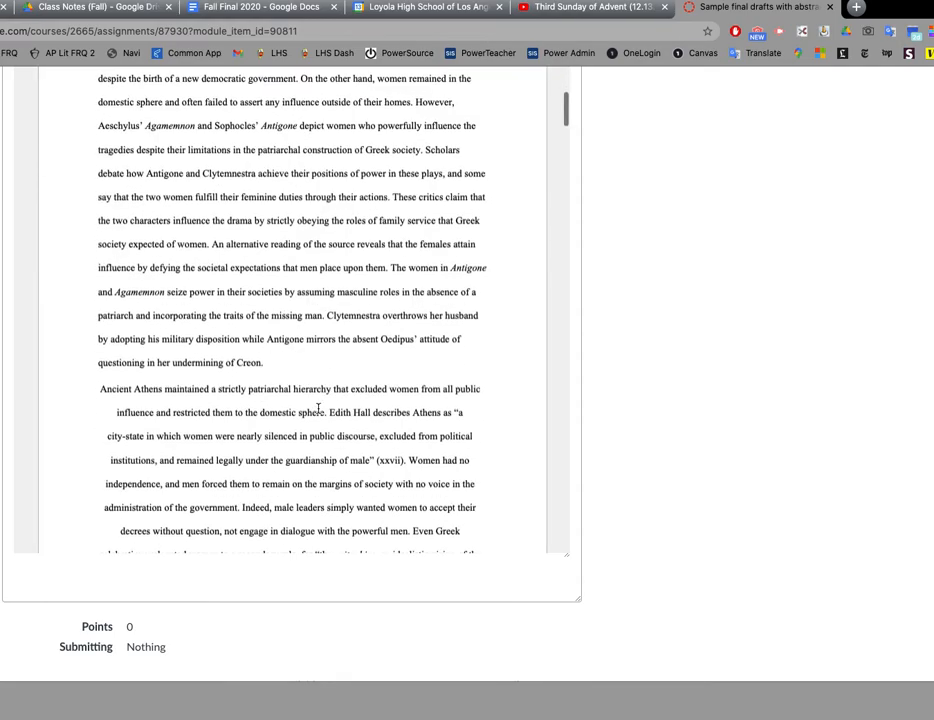
scroll("down", 3)
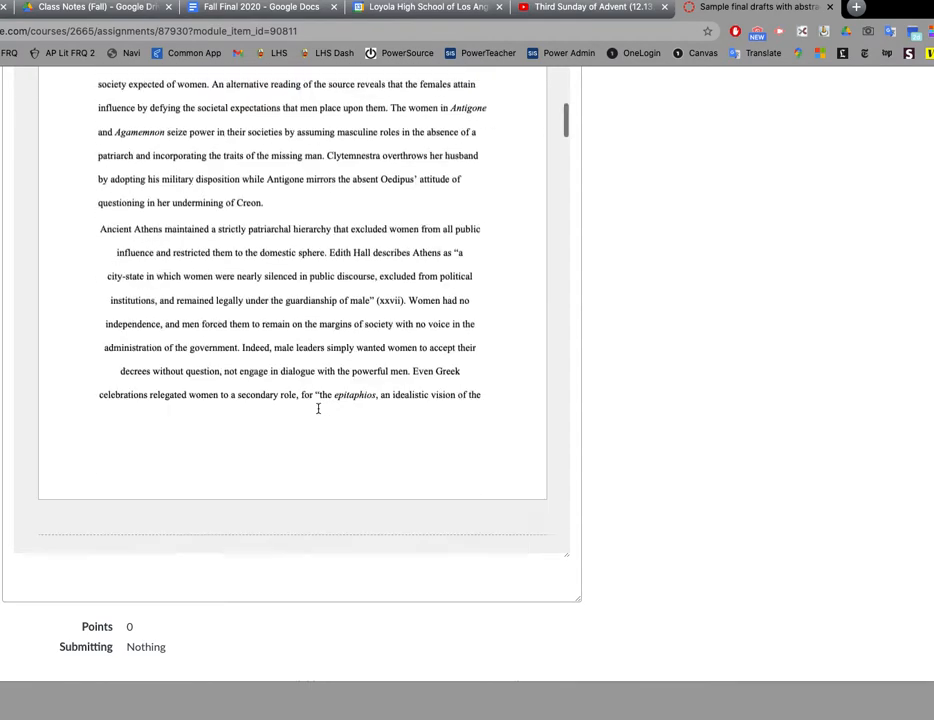
scroll("down", 3)
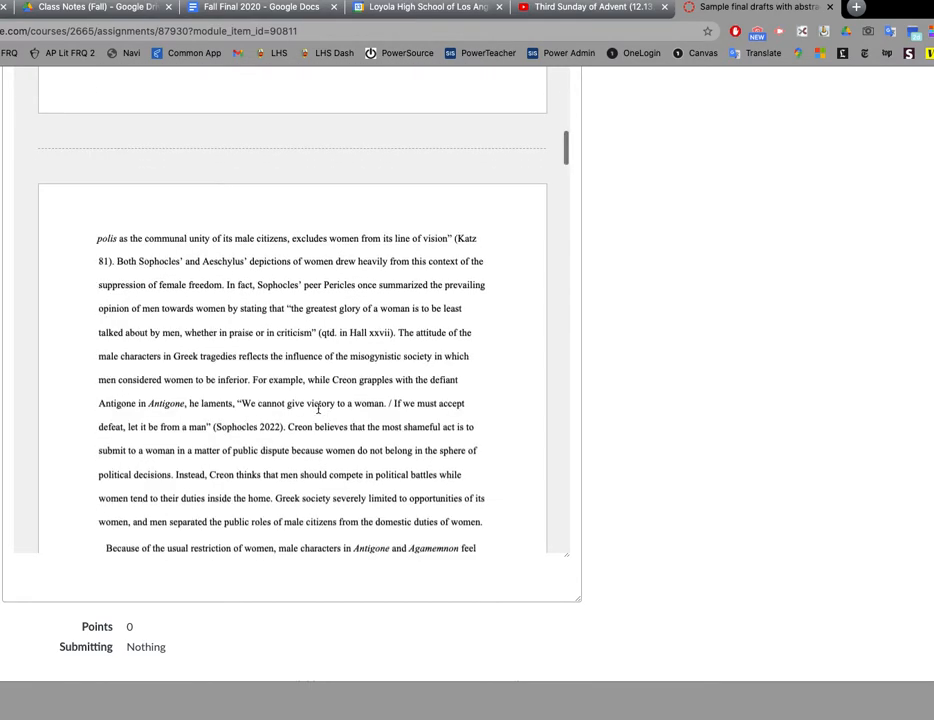
scroll("down", 3)
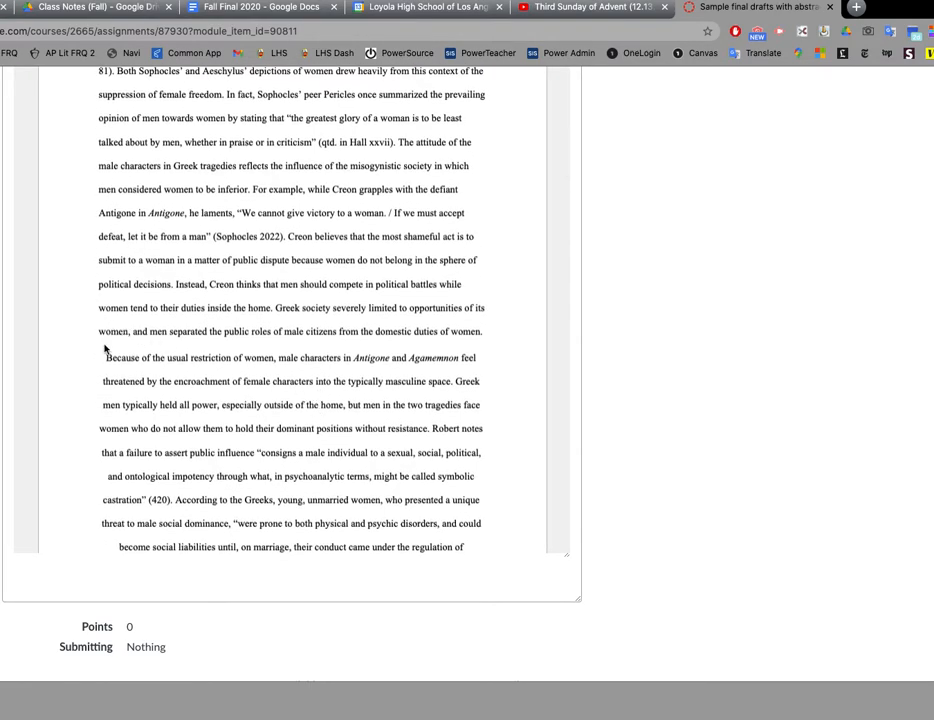
mouse_move(283, 273)
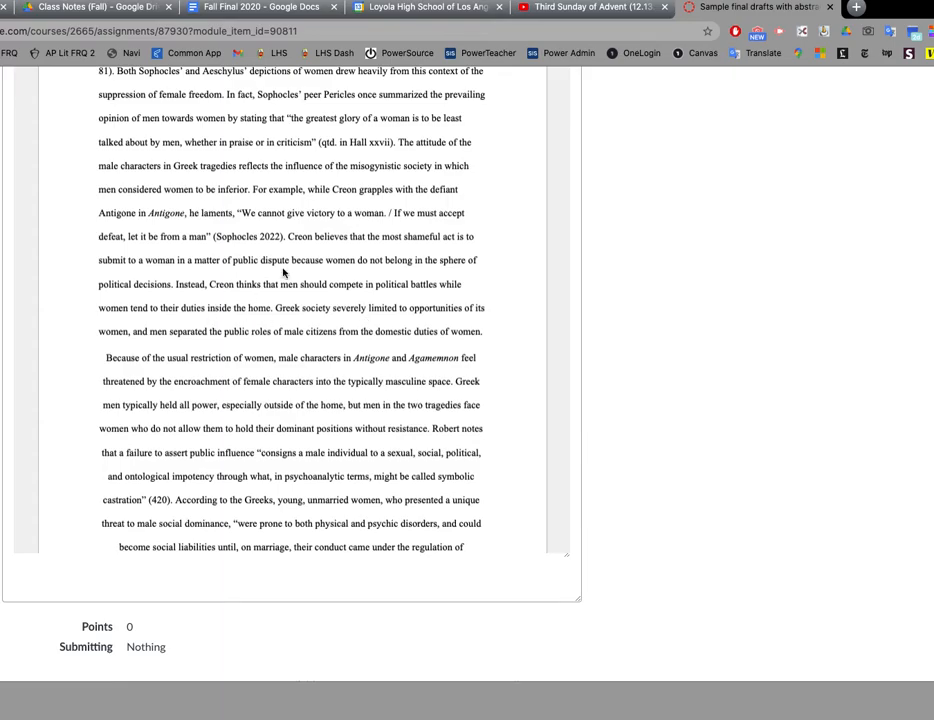
scroll("down", 3)
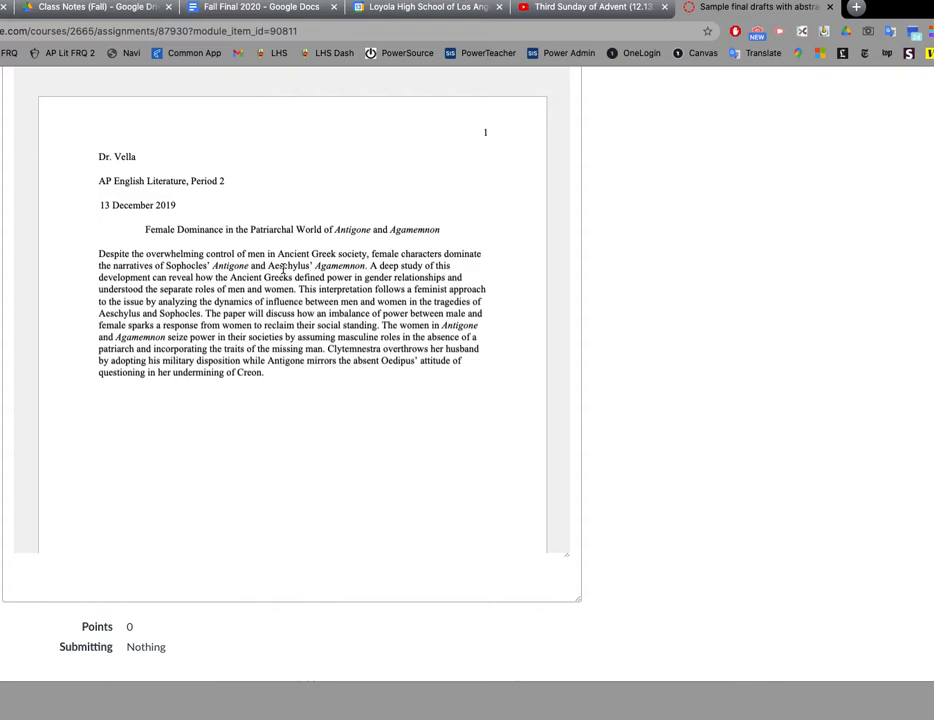
scroll("down", 3)
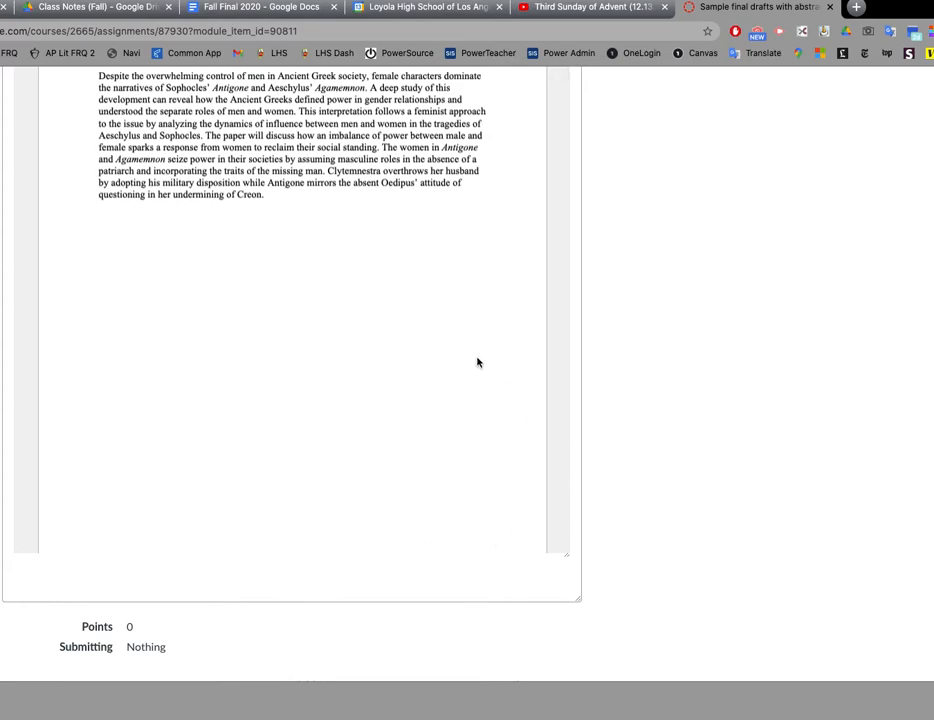
mouse_move(250, 250)
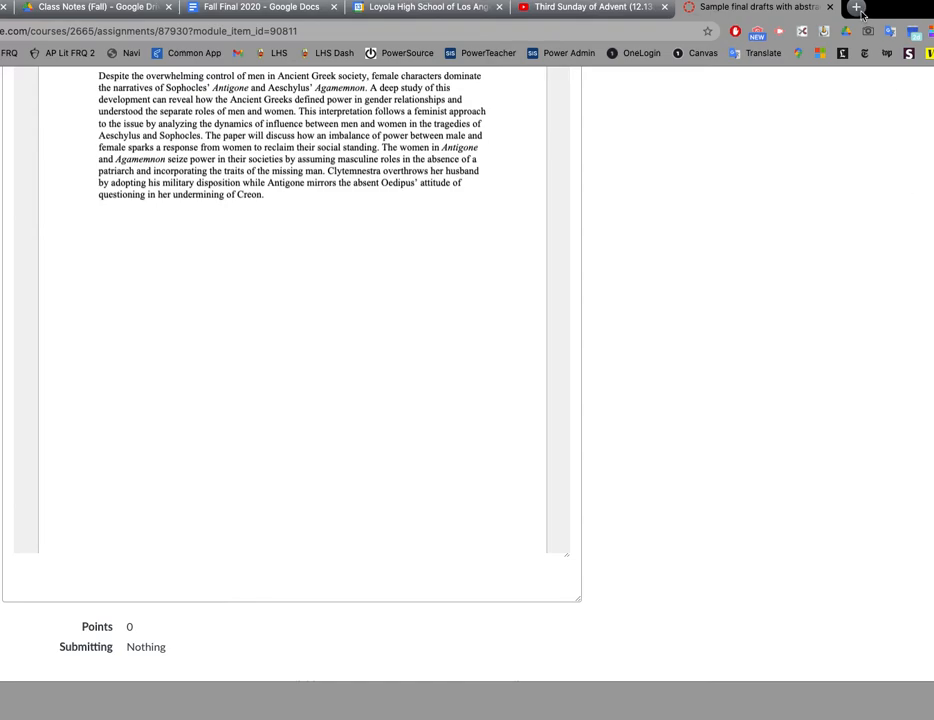
- Log in to Twitter in a new tab and show the Mentions notifications
left_click(856, 7)
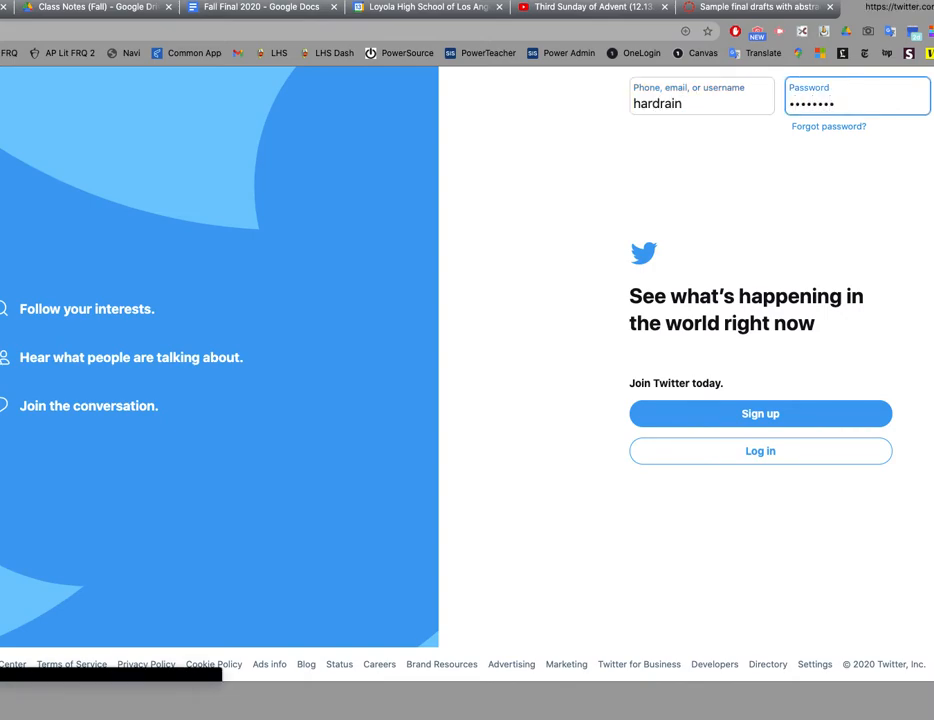
left_click(760, 451)
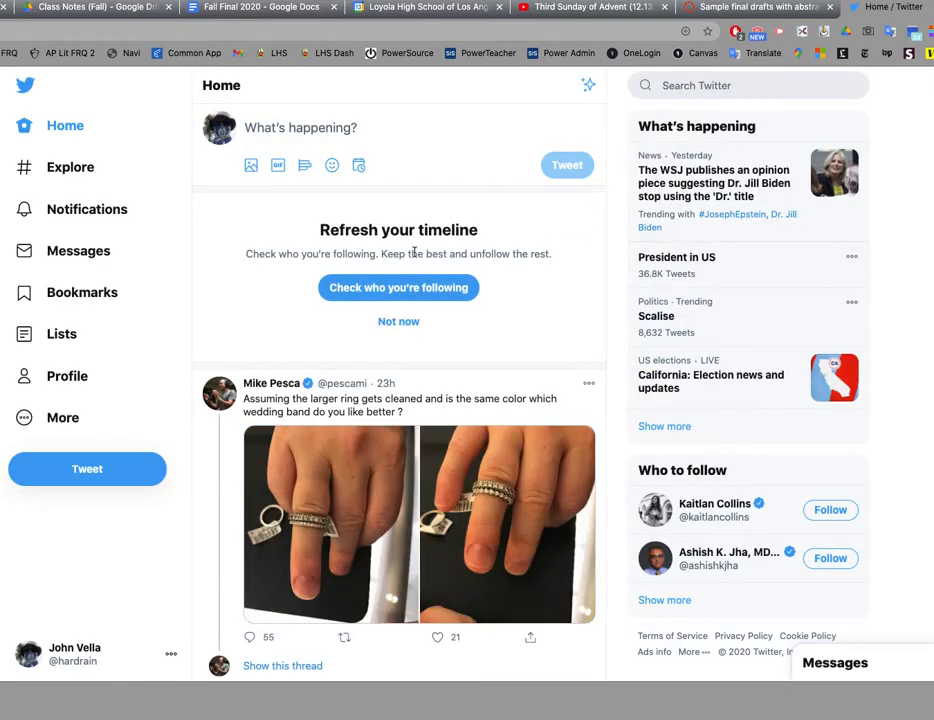
mouse_move(87, 209)
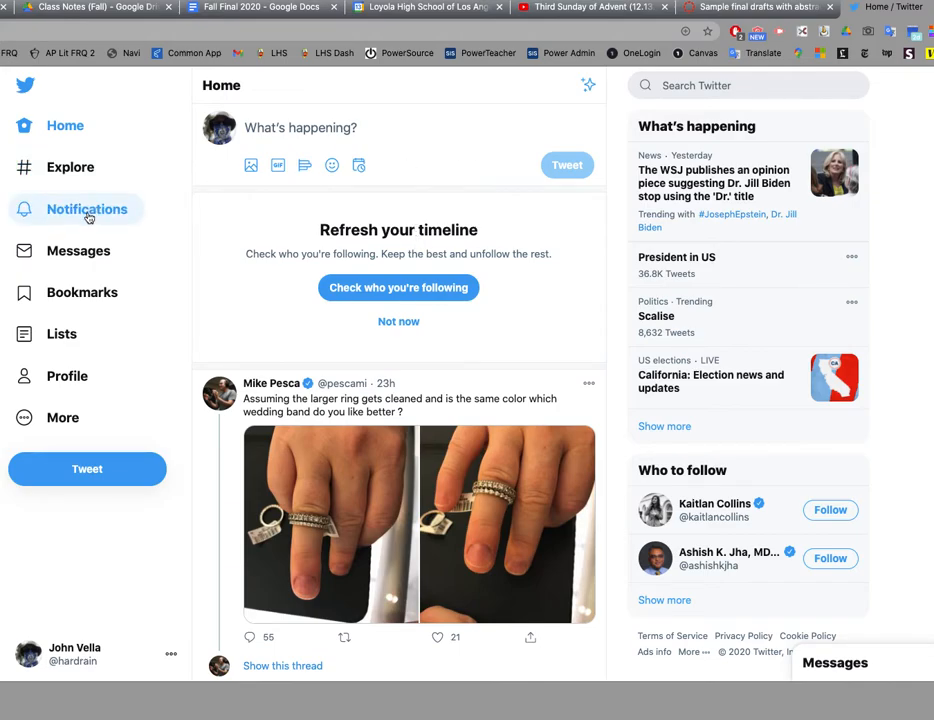
left_click(86, 209)
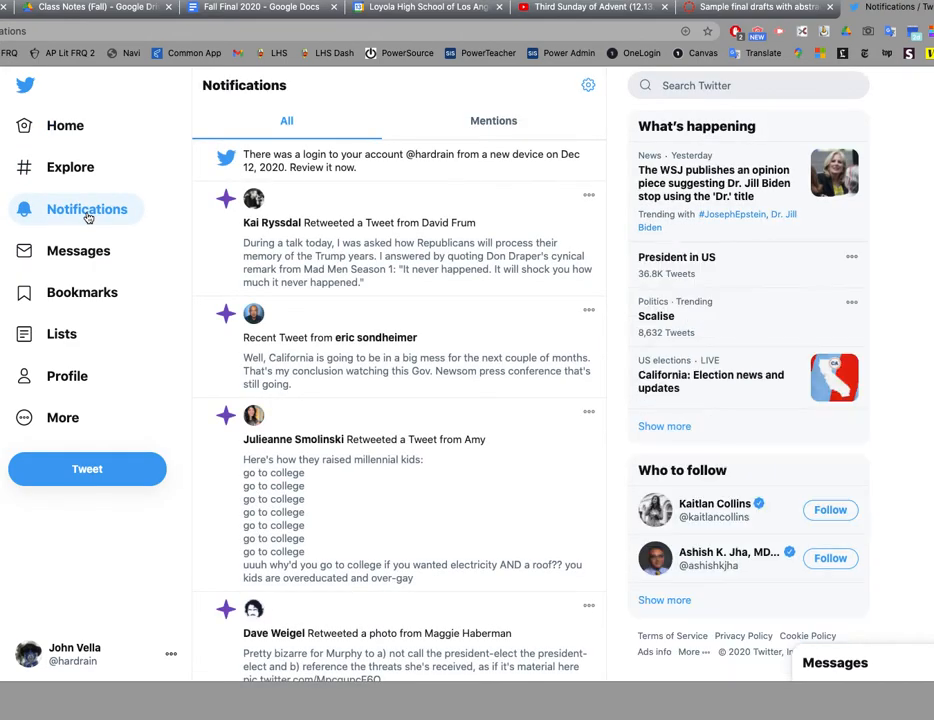
left_click(493, 120)
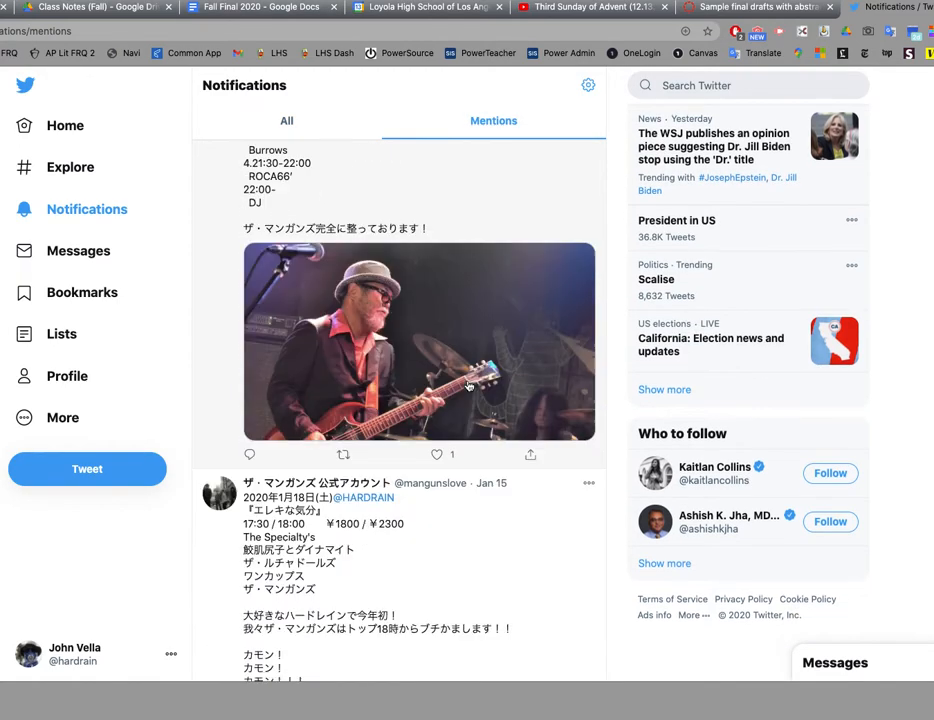
- Scroll the mentions feed past student memes on Agamemnon and antebellum nostalgia
scroll("down", 3)
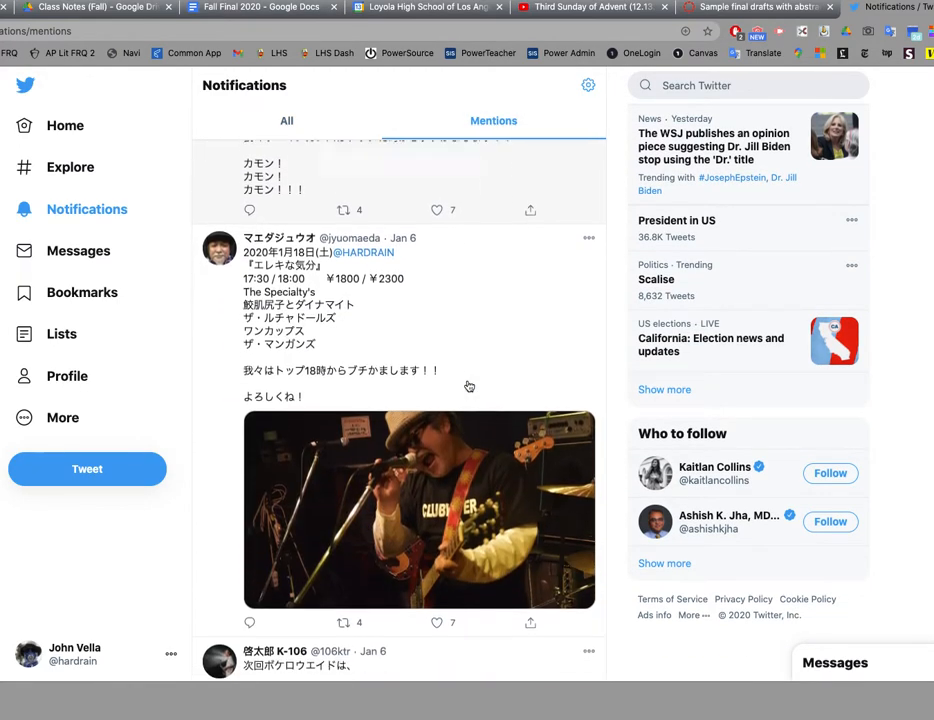
scroll("down", 3)
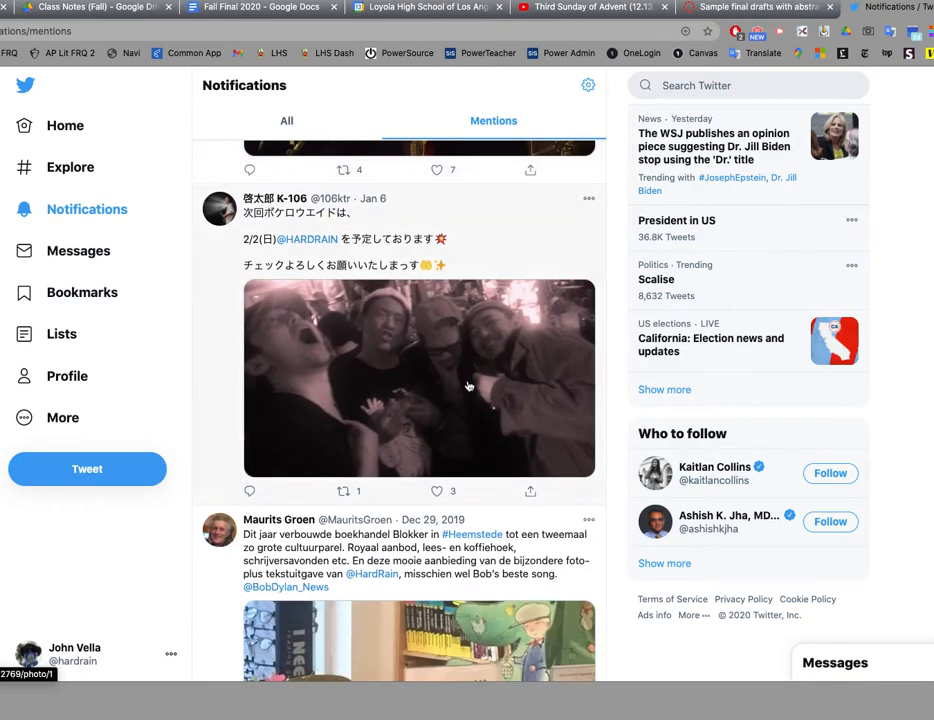
scroll("down", 3)
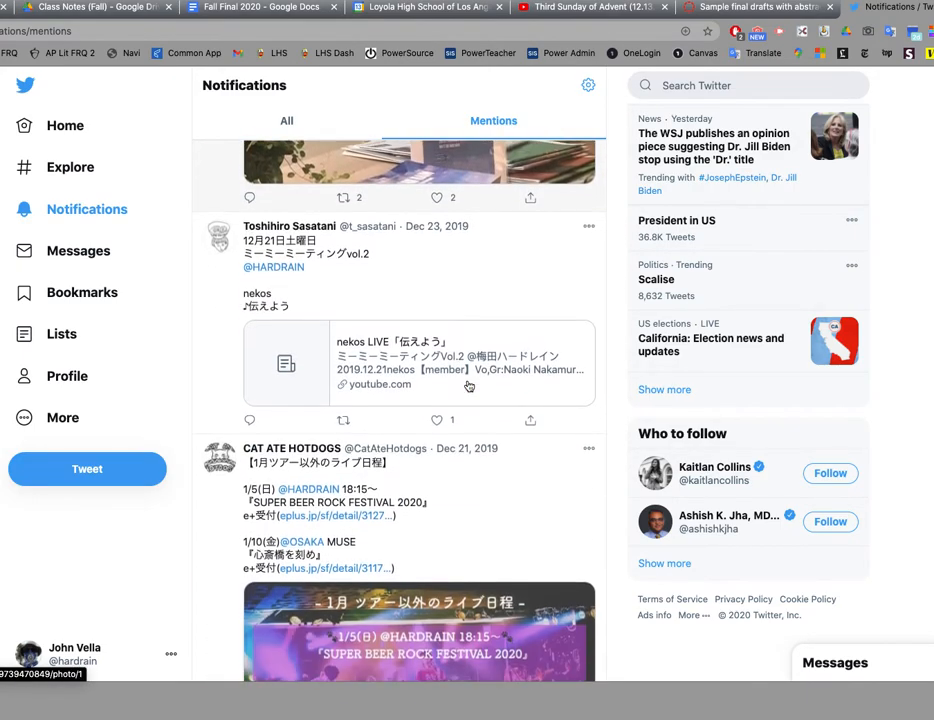
scroll("down", 3)
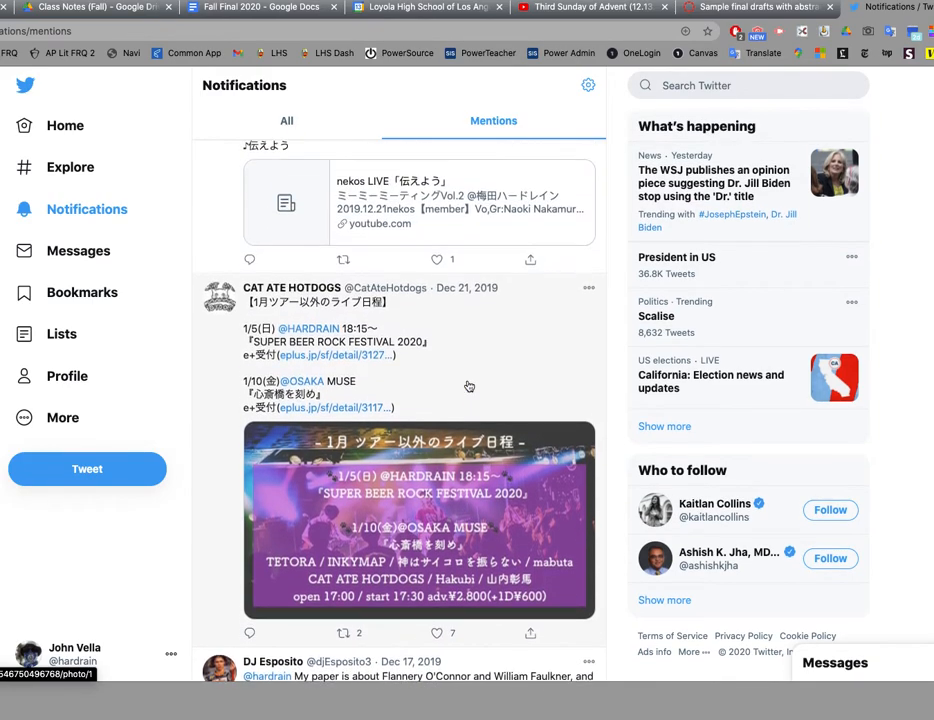
scroll("down", 3)
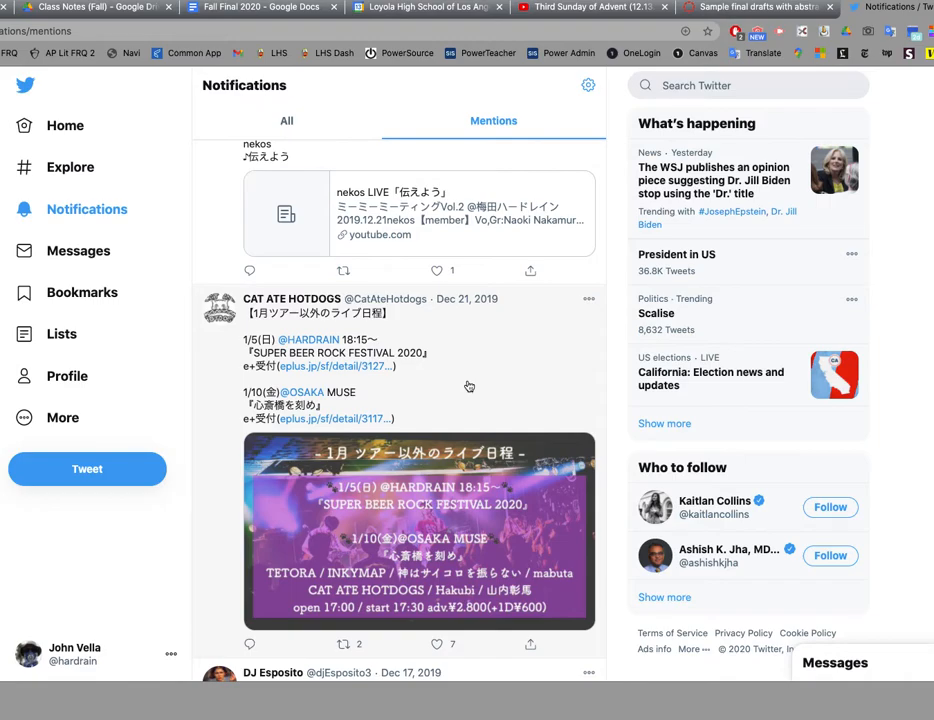
mouse_move(310, 339)
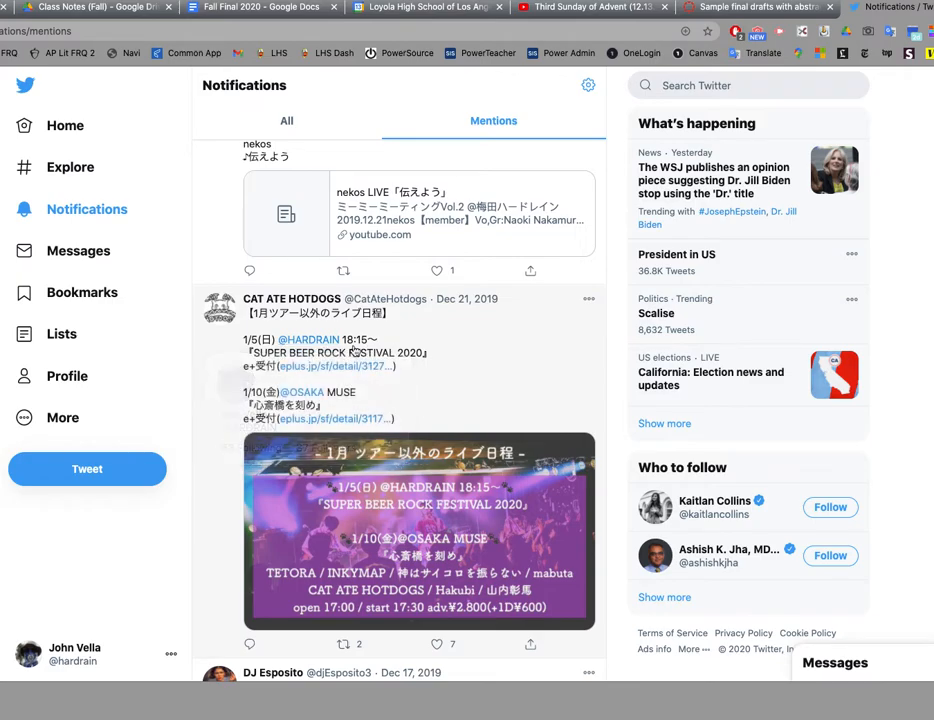
mouse_move(487, 357)
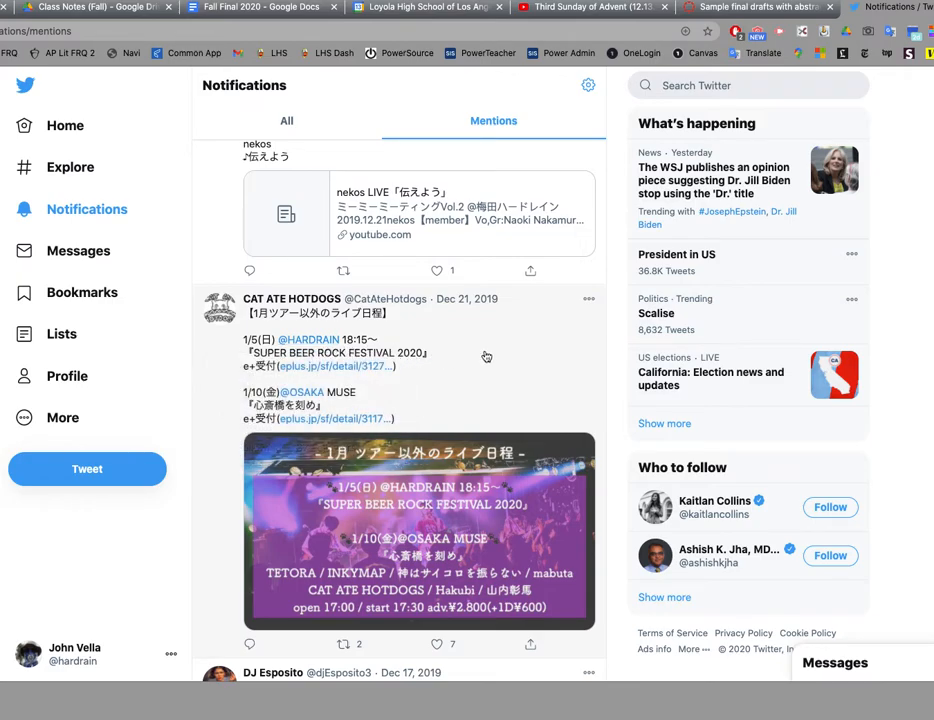
scroll("down", 3)
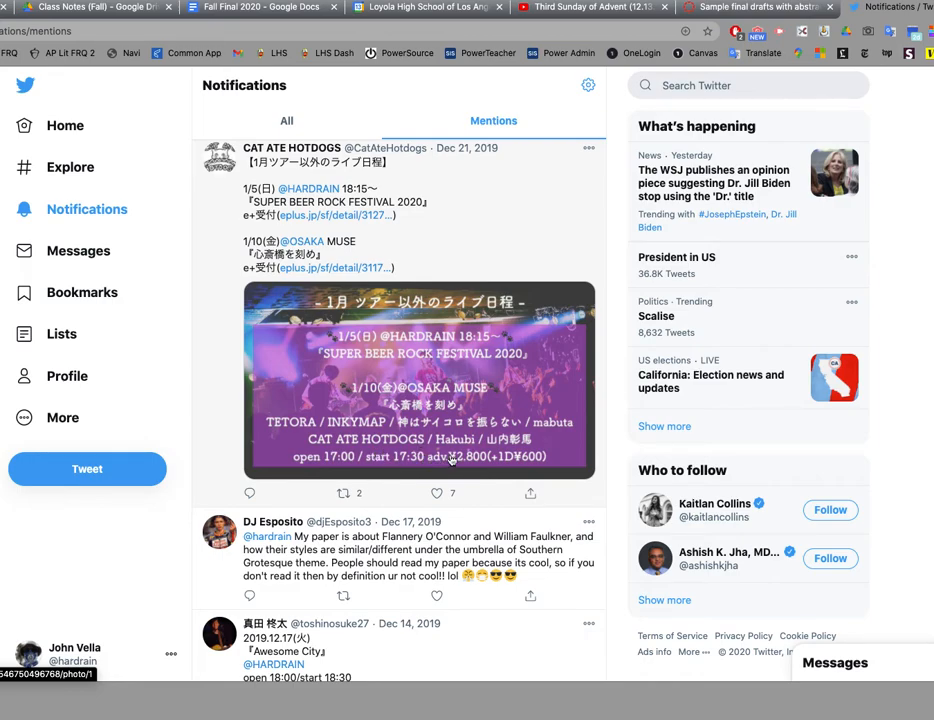
scroll("down", 3)
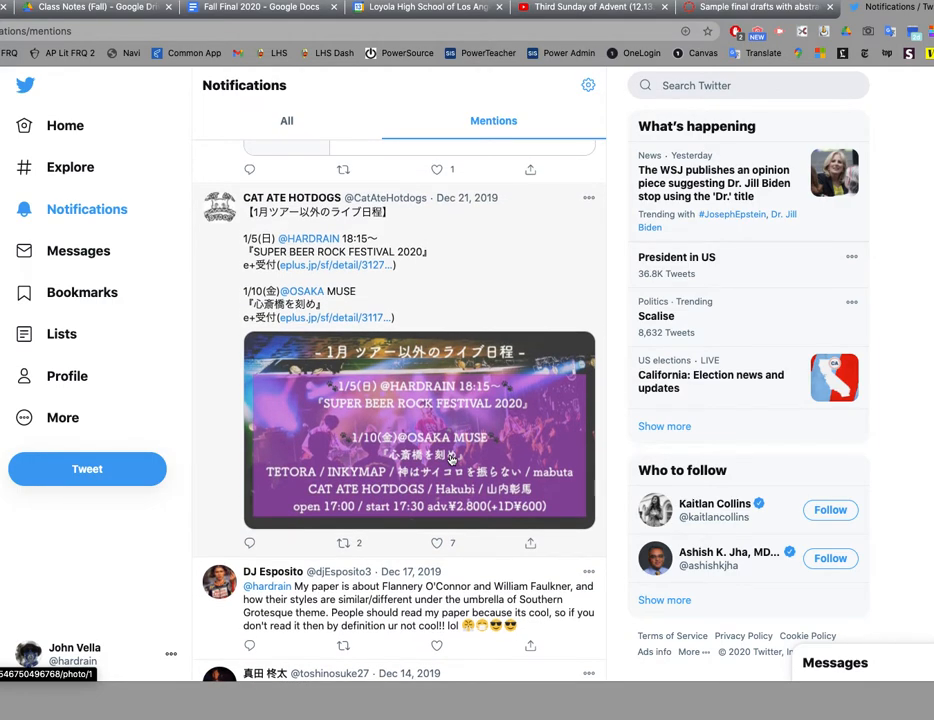
scroll("down", 3)
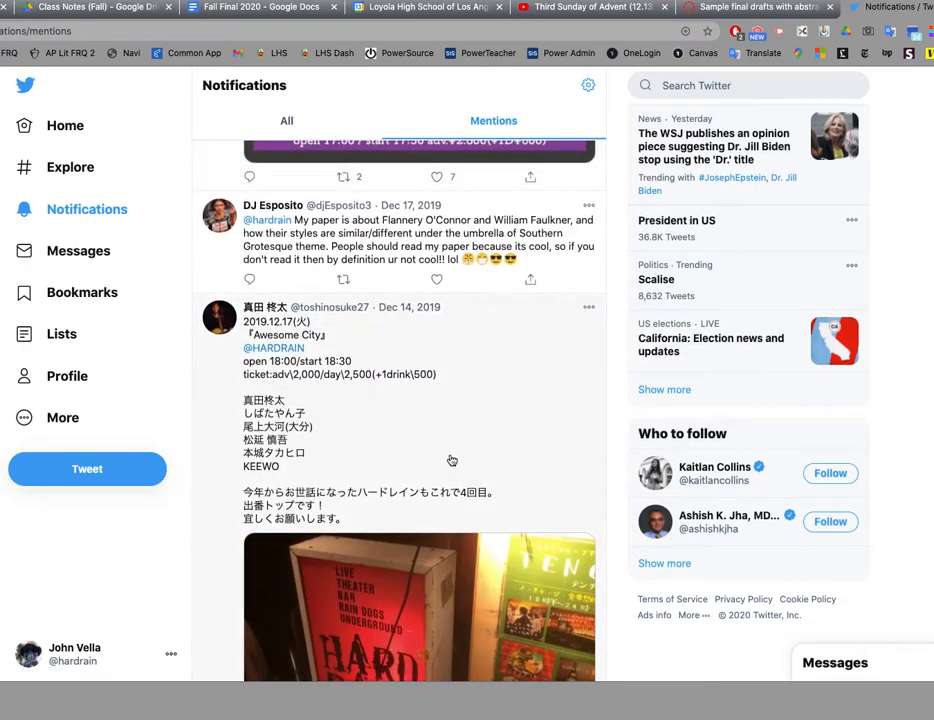
scroll("down", 3)
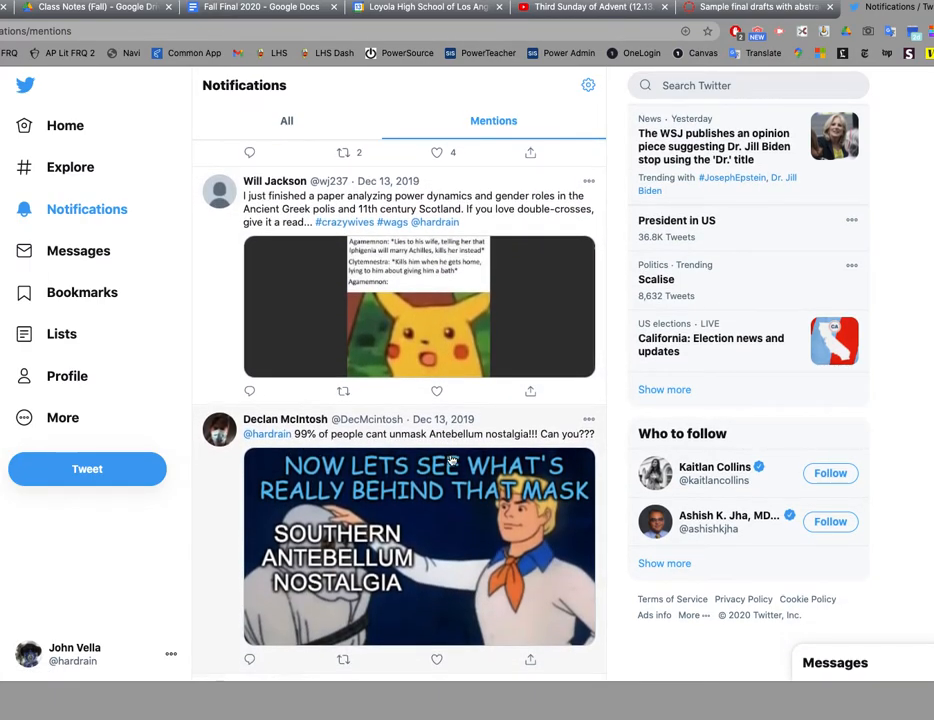
- View the Winnie the Pooh Irish flag meme full size, then scroll to the Aeschylus tweet
scroll("down", 3)
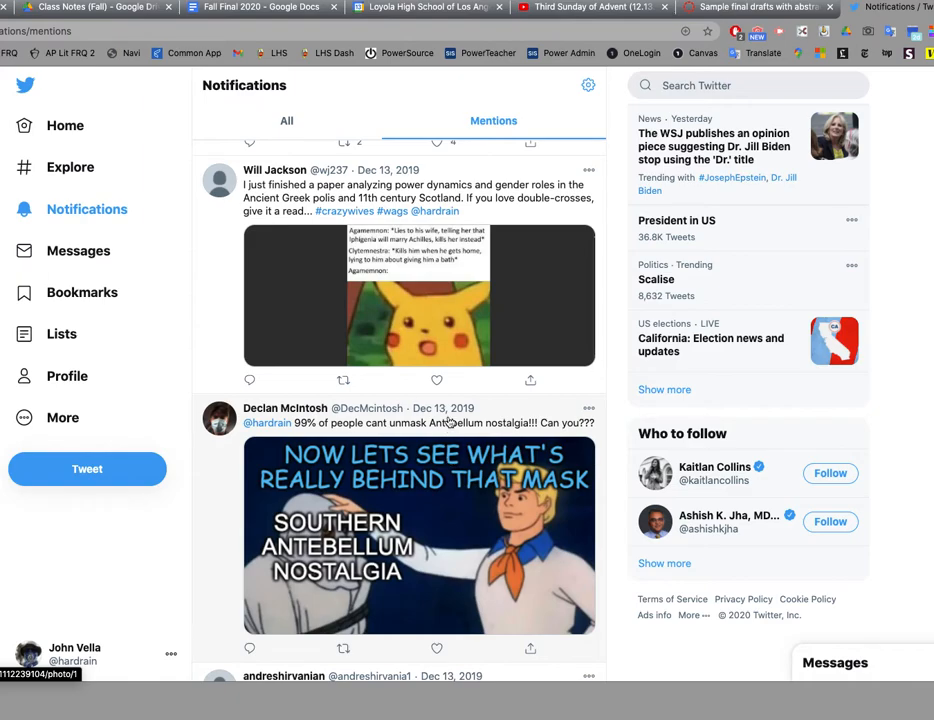
left_click(419, 295)
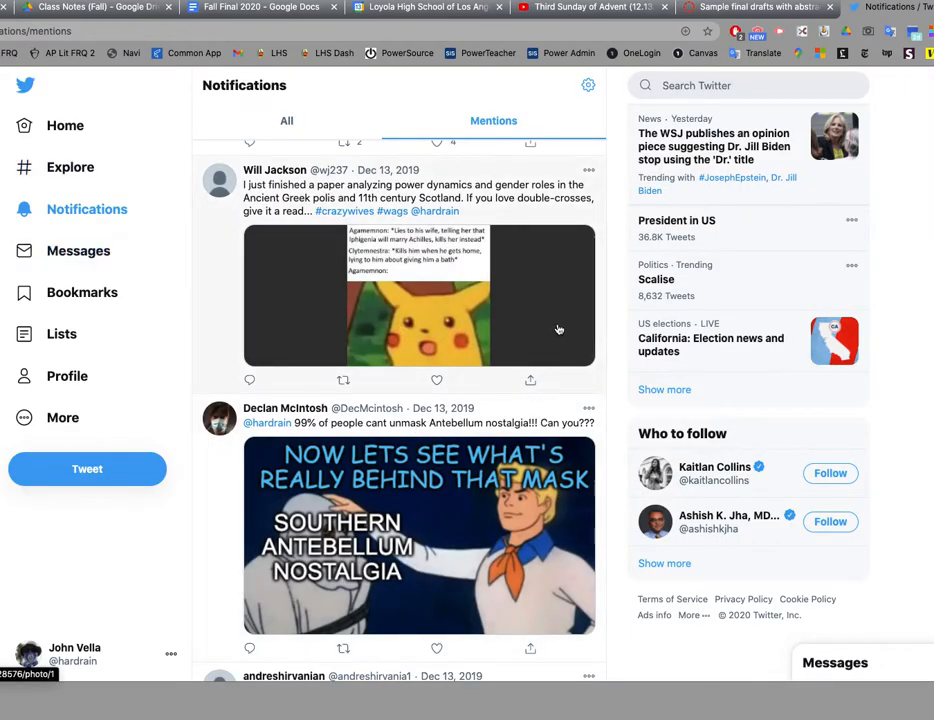
scroll("down", 3)
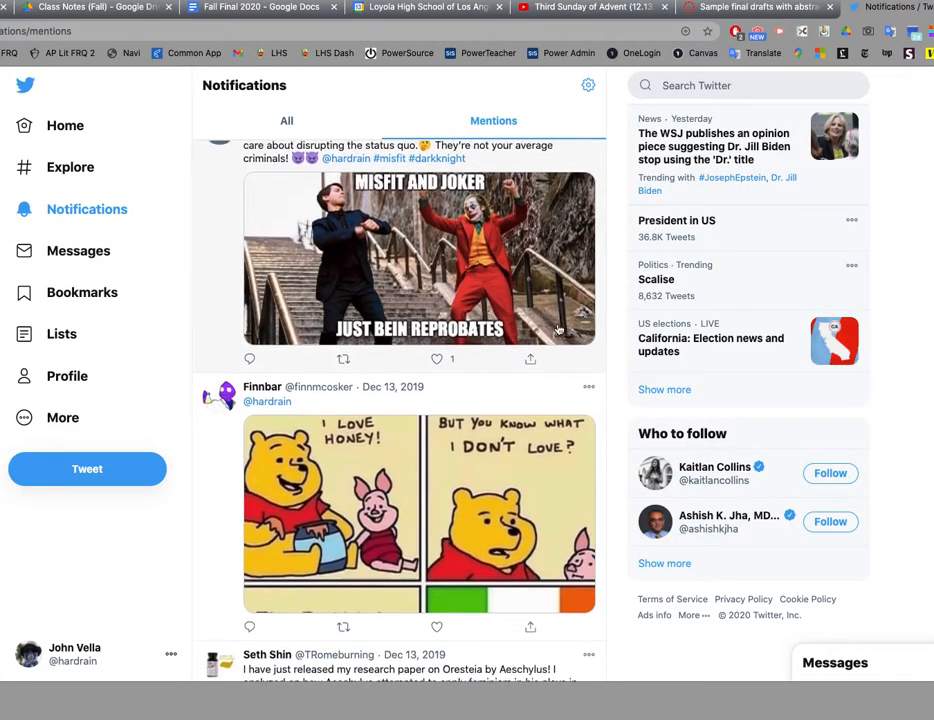
scroll("down", 3)
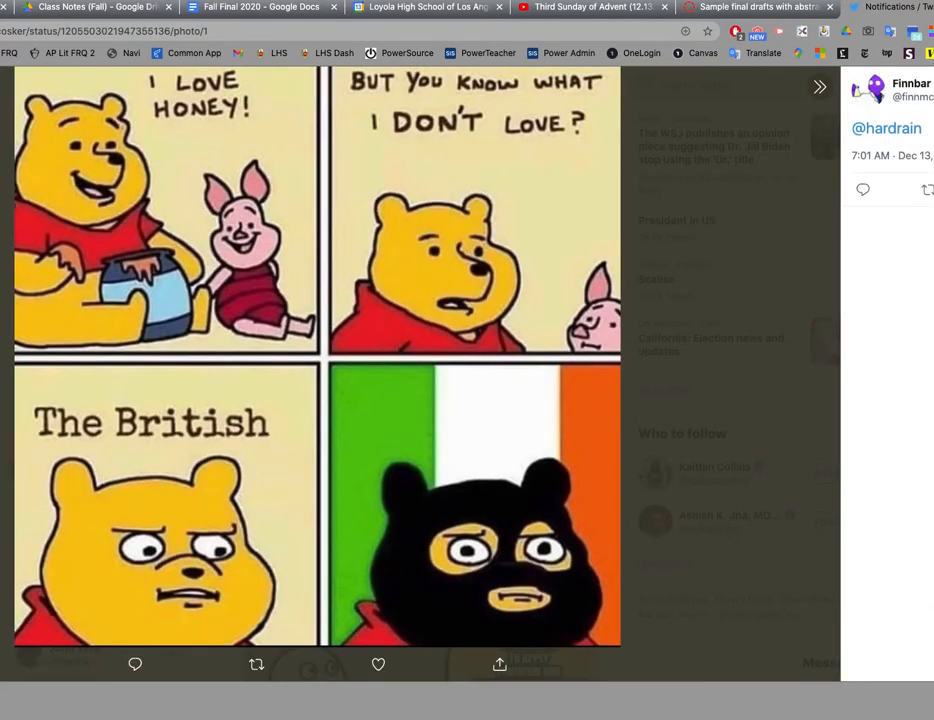
mouse_move(140, 521)
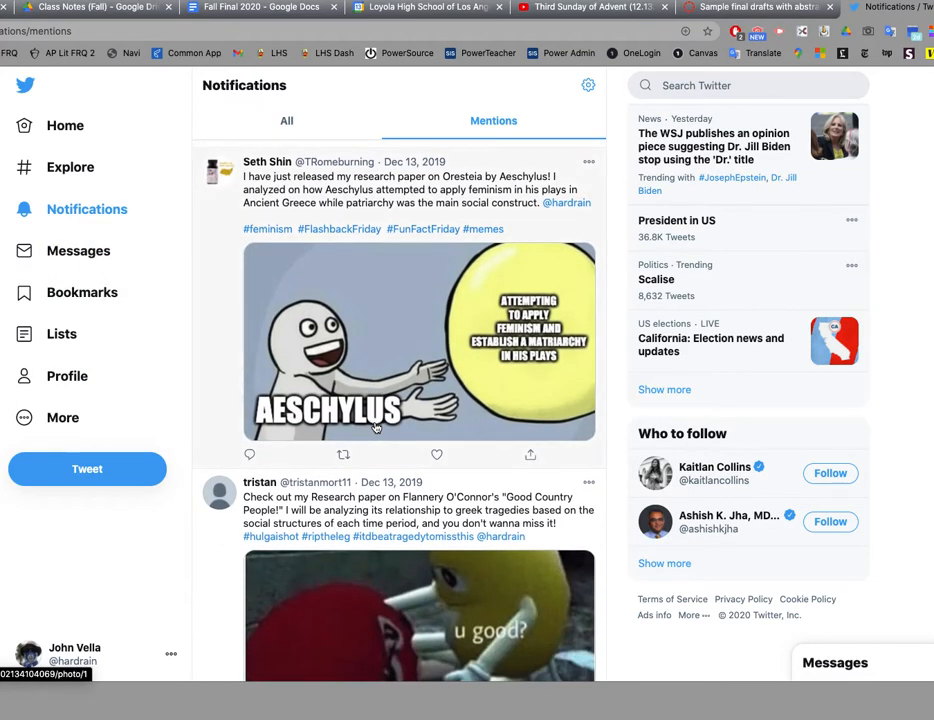
- Scroll past the Counterculture Batman meme and play the Lady Macbeth–Clytemnestra duet video
scroll("down", 3)
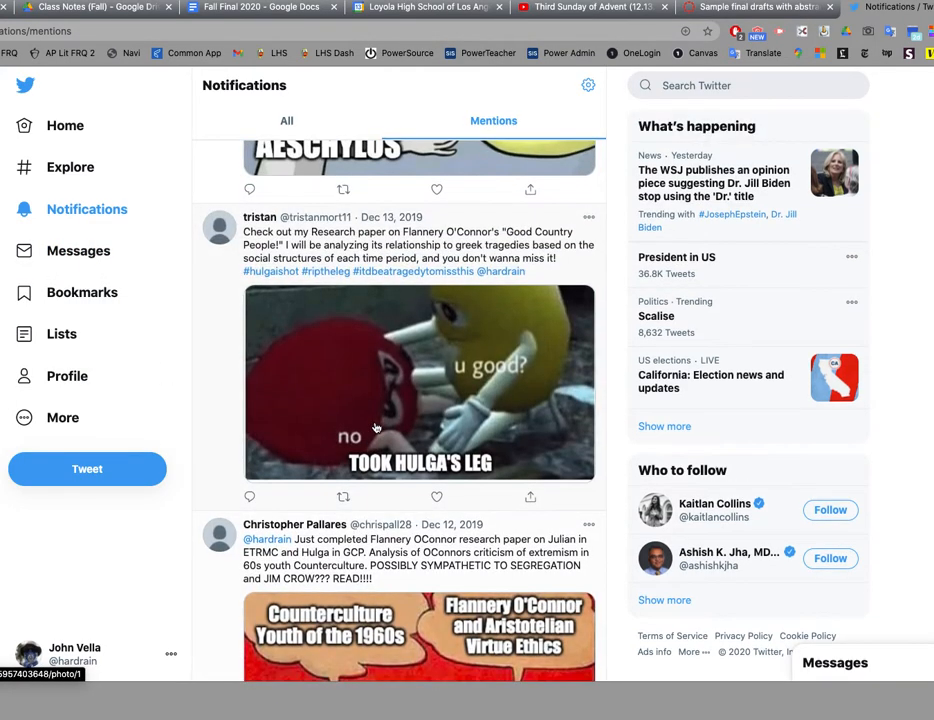
mouse_move(408, 407)
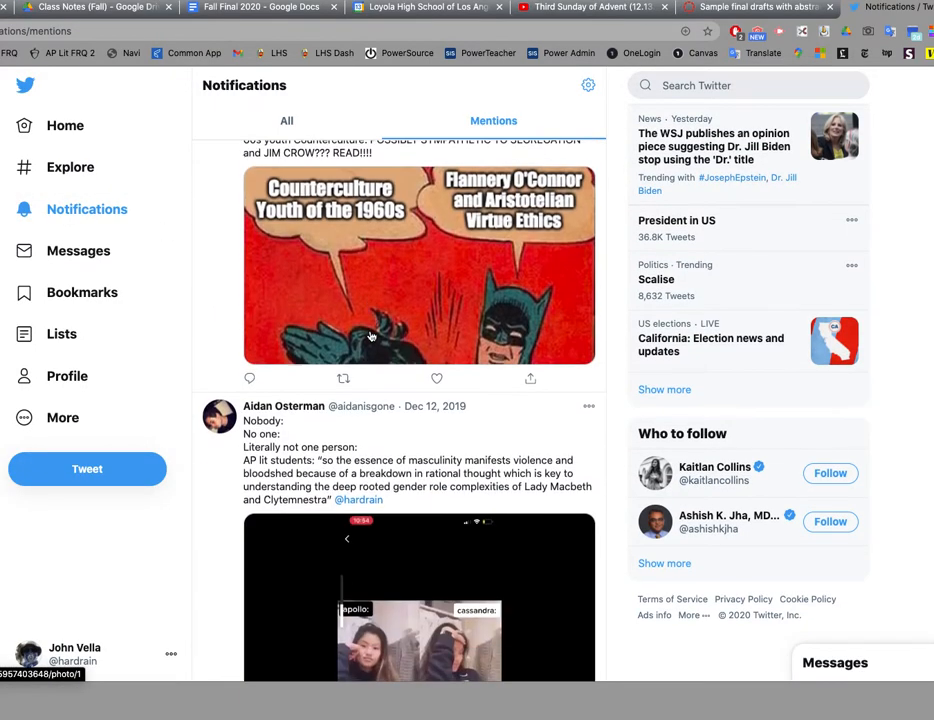
scroll("down", 3)
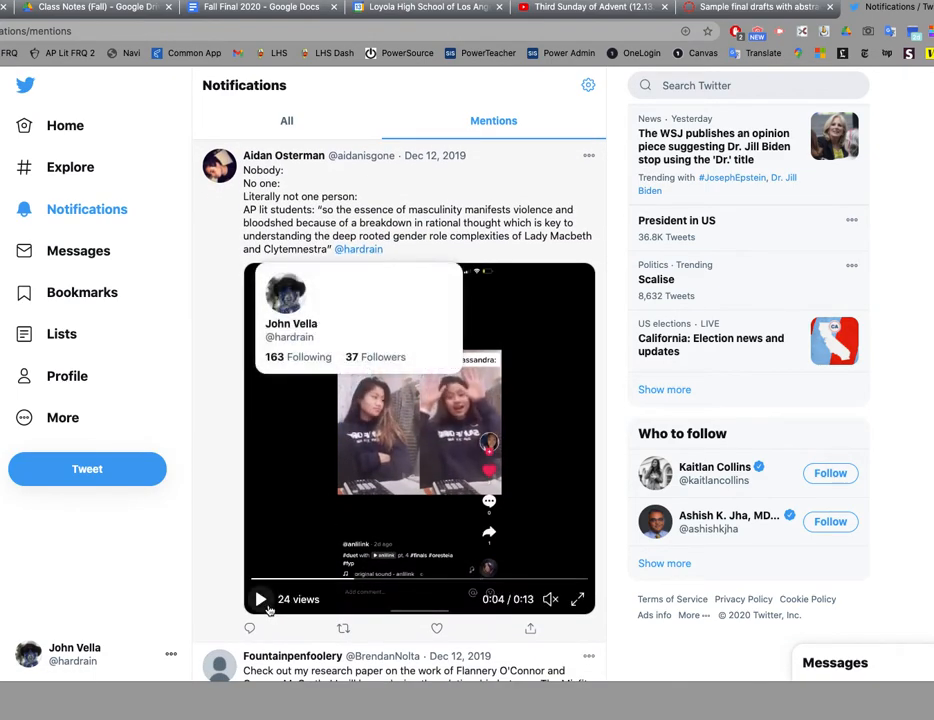
left_click(260, 599)
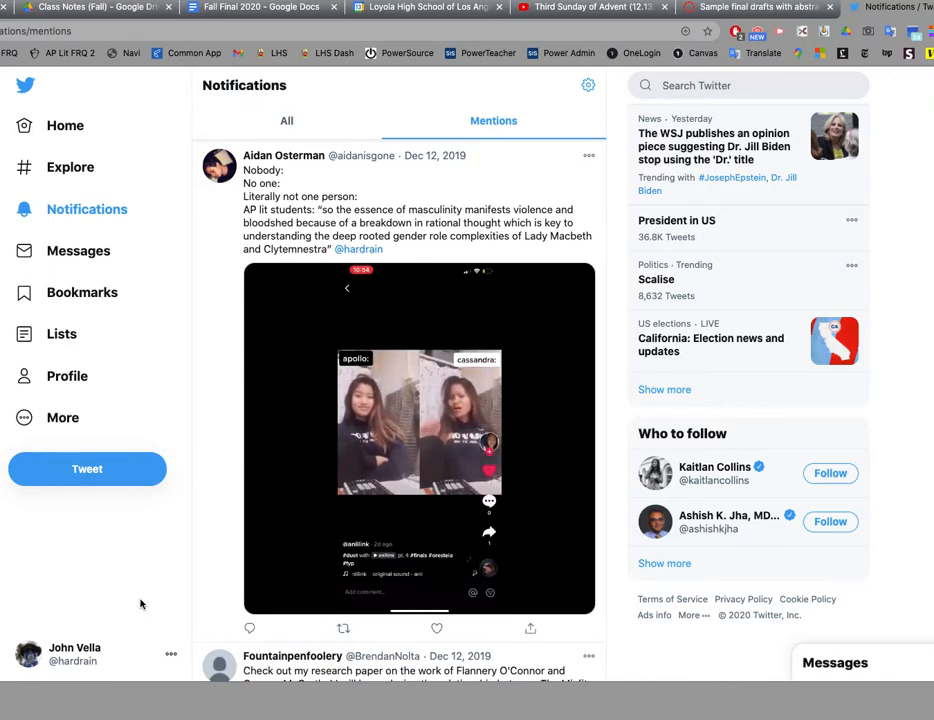
left_click(418, 435)
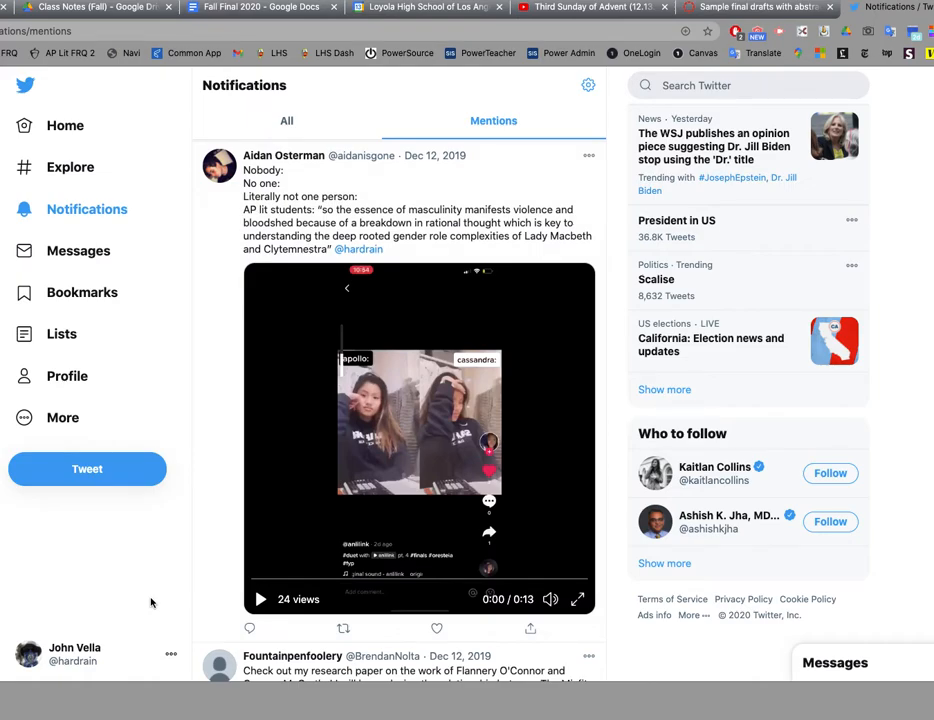
- Play the misfit door video and scroll on to the Misfit–Anton Chigurh handshake meme
scroll("down", 3)
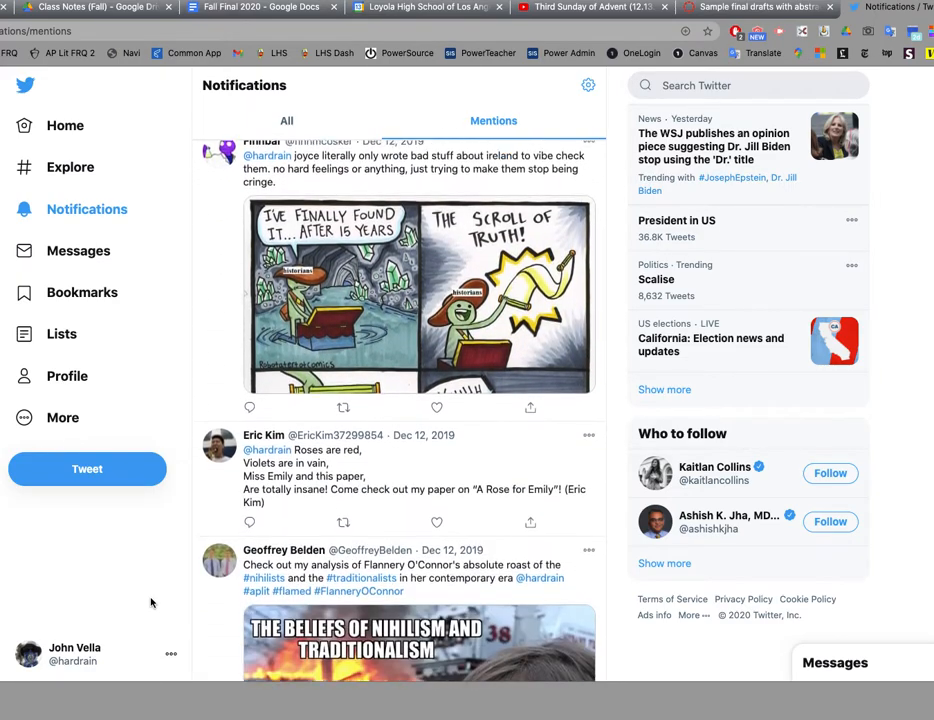
scroll("down", 3)
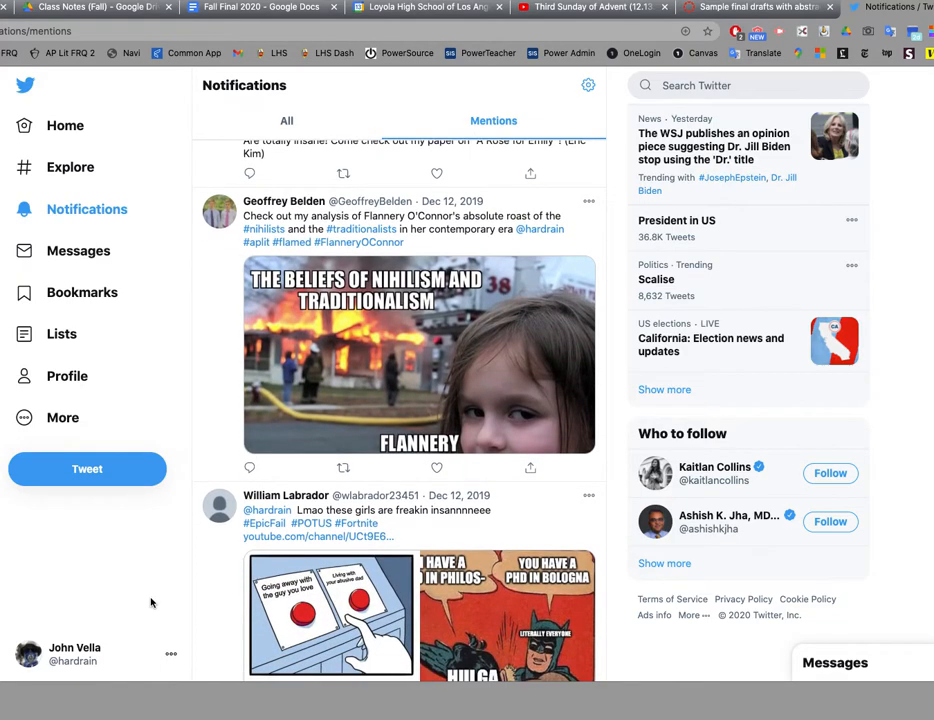
scroll("down", 3)
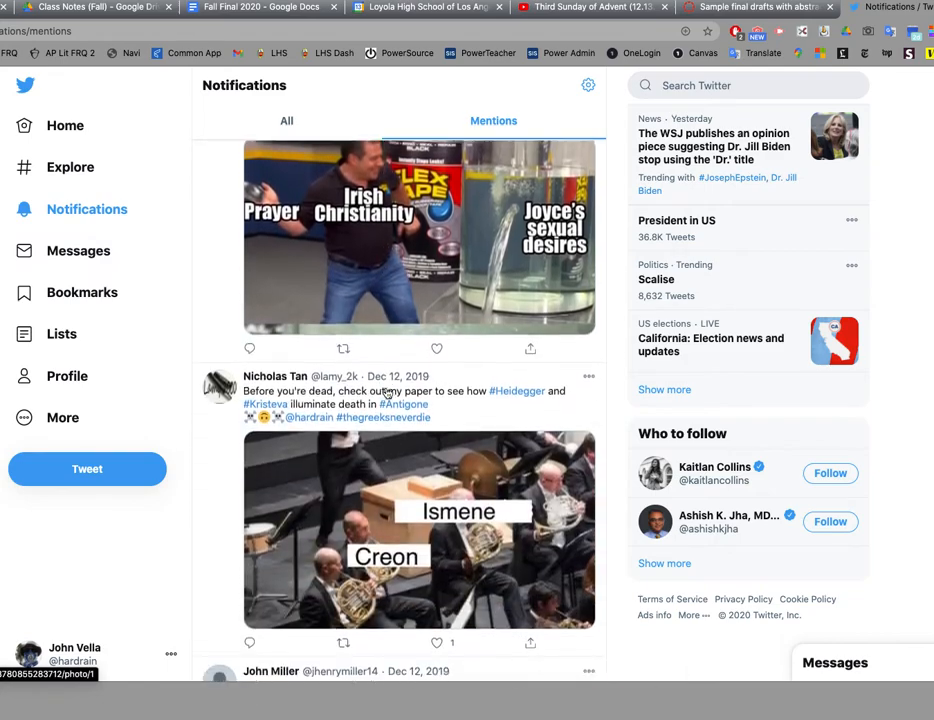
scroll("down", 3)
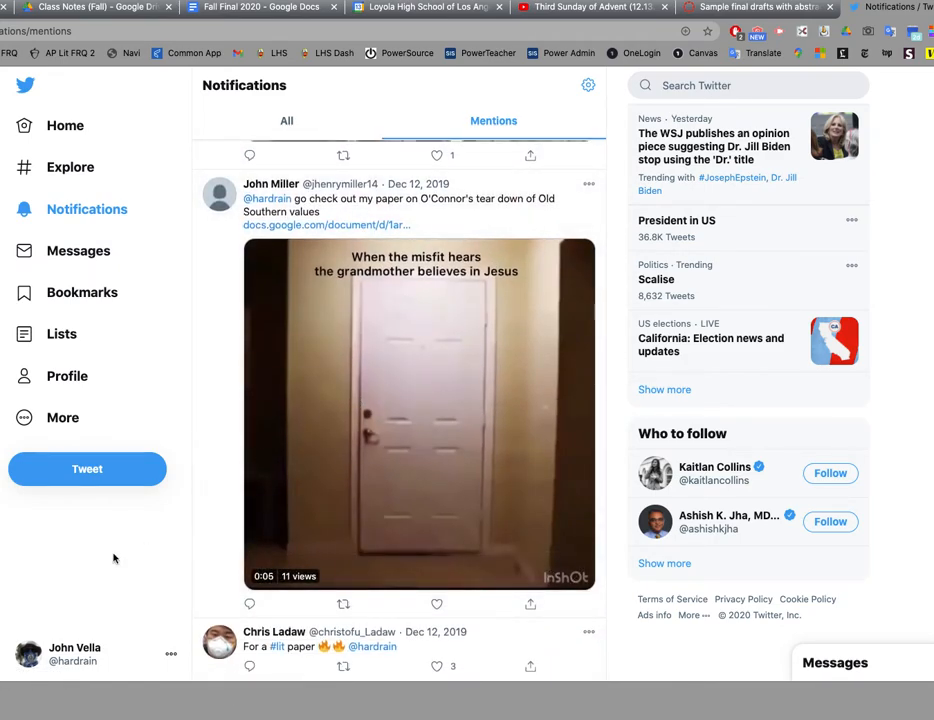
left_click(420, 415)
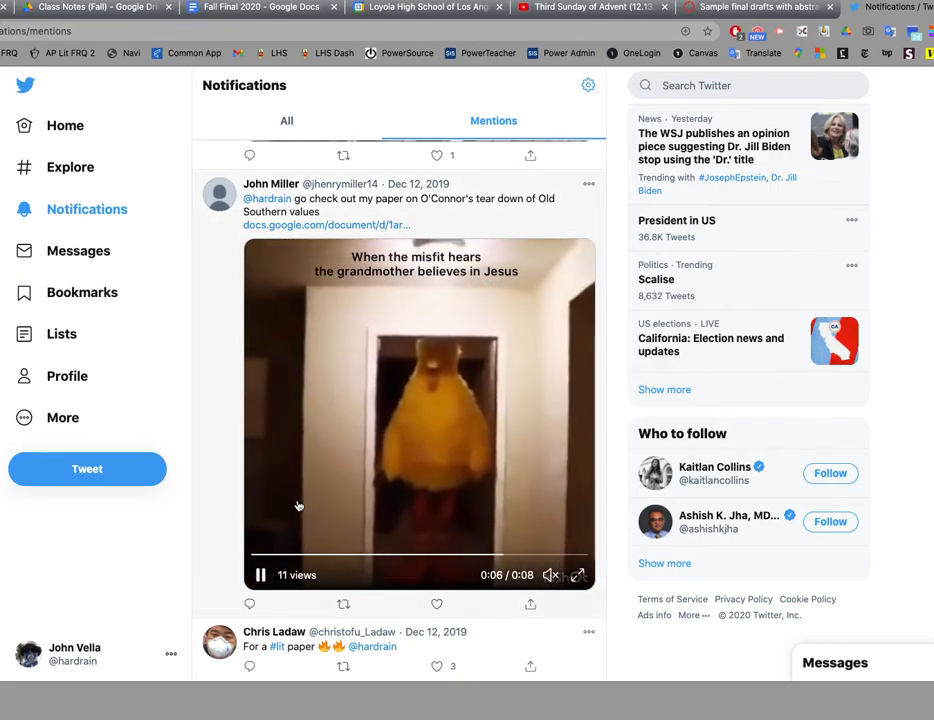
scroll("down", 3)
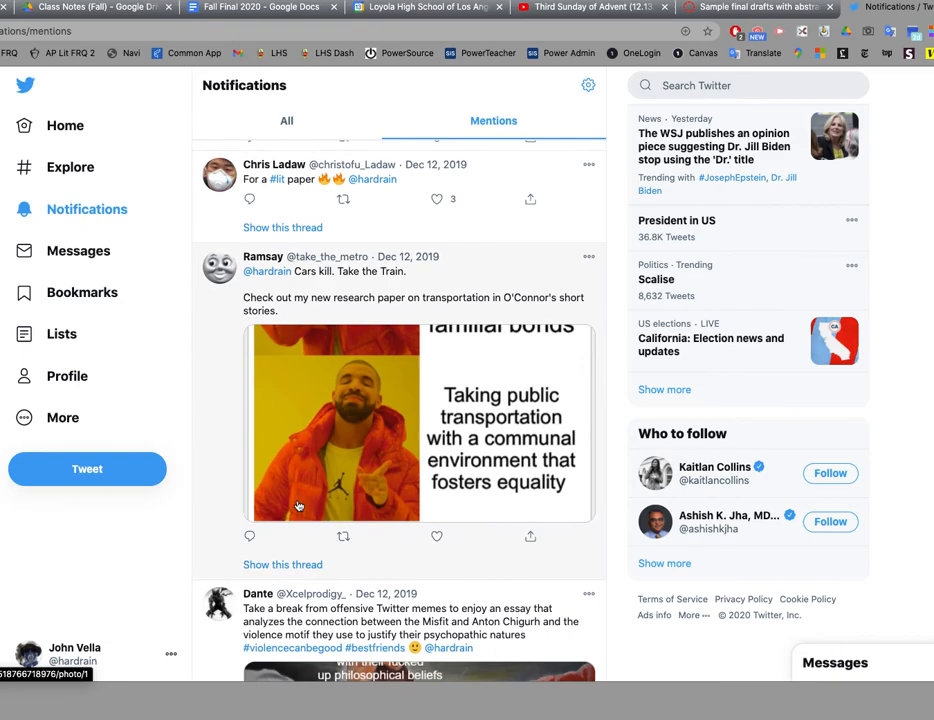
left_click(335, 423)
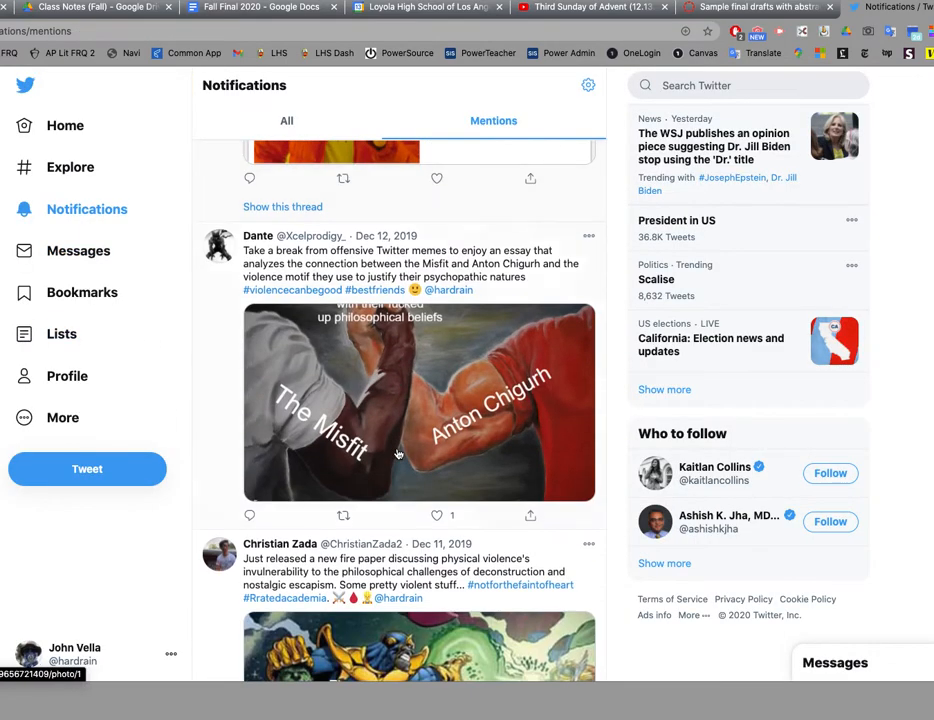
- Scroll the mentions feed down toward older Japanese-language mentions
scroll("down", 3)
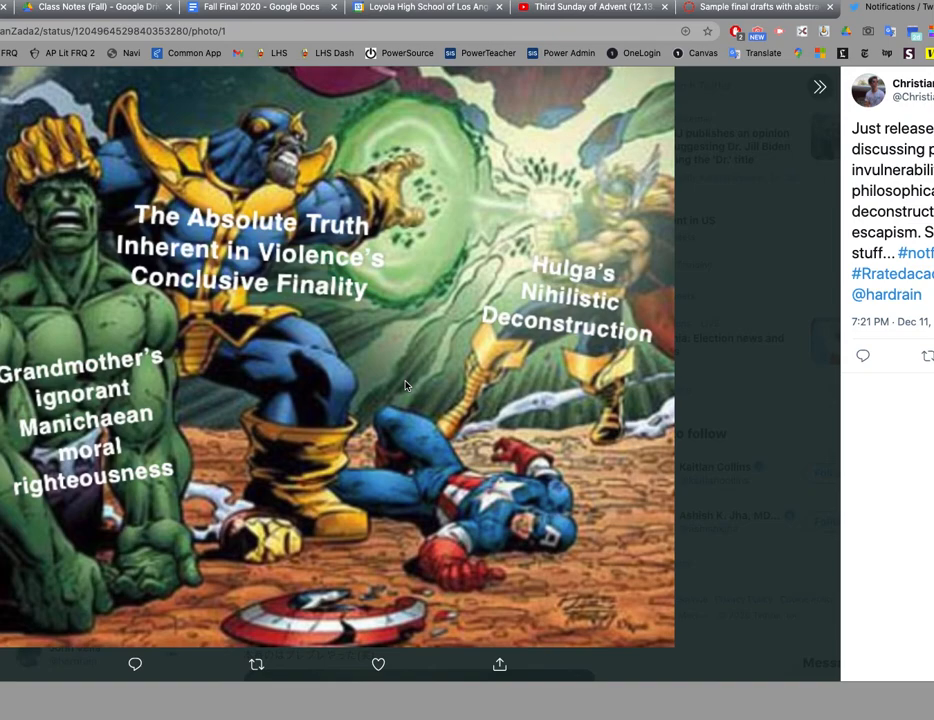
mouse_move(115, 400)
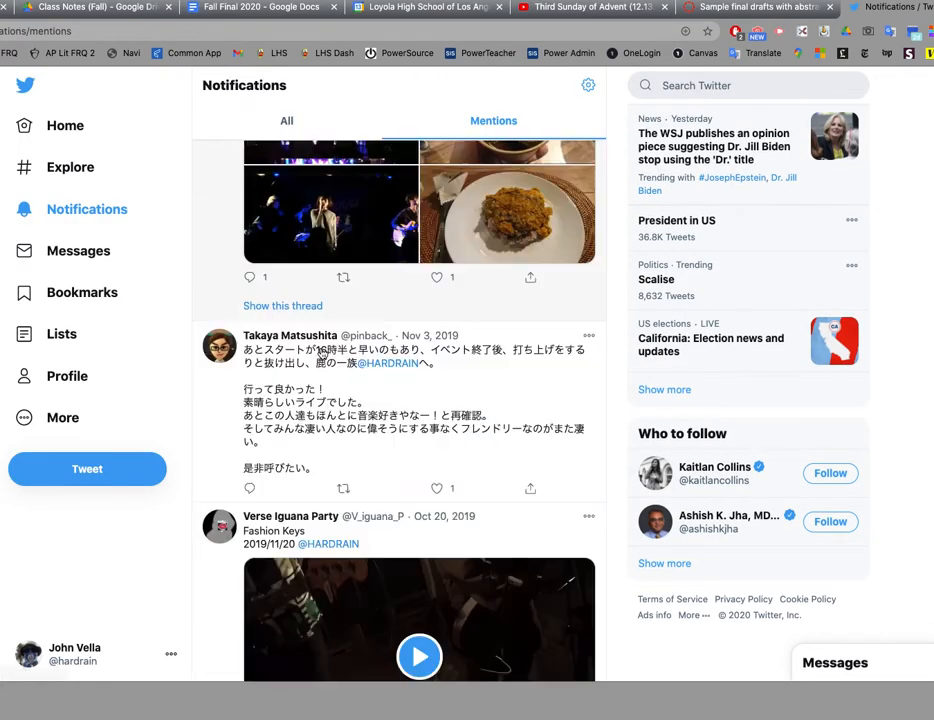
- Scroll through Japanese concert mentions to marco's June 2019 live show announcement
scroll("down", 3)
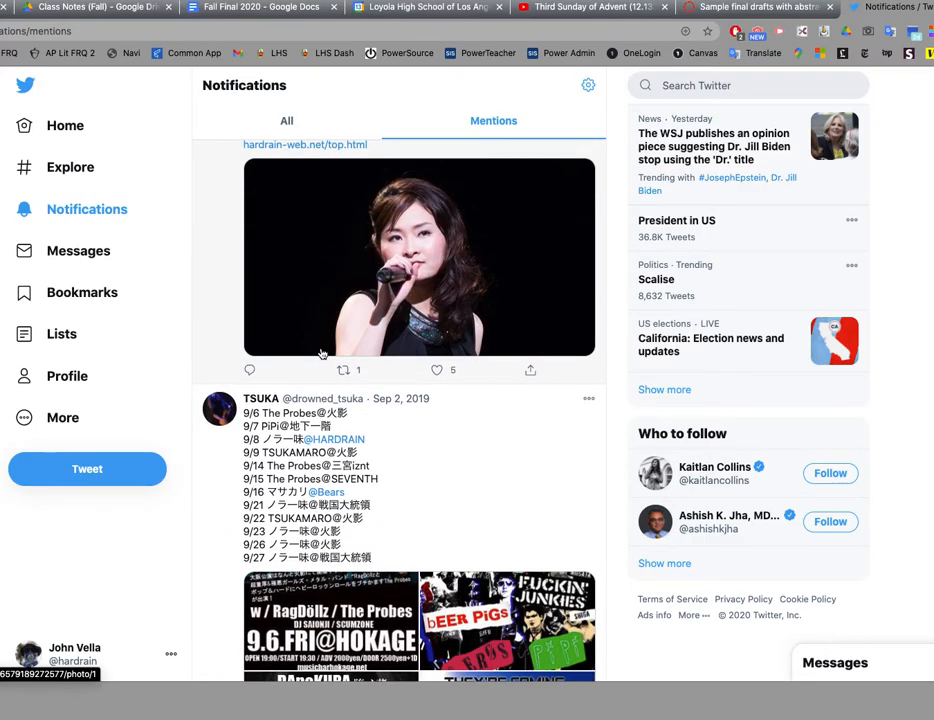
scroll("down", 3)
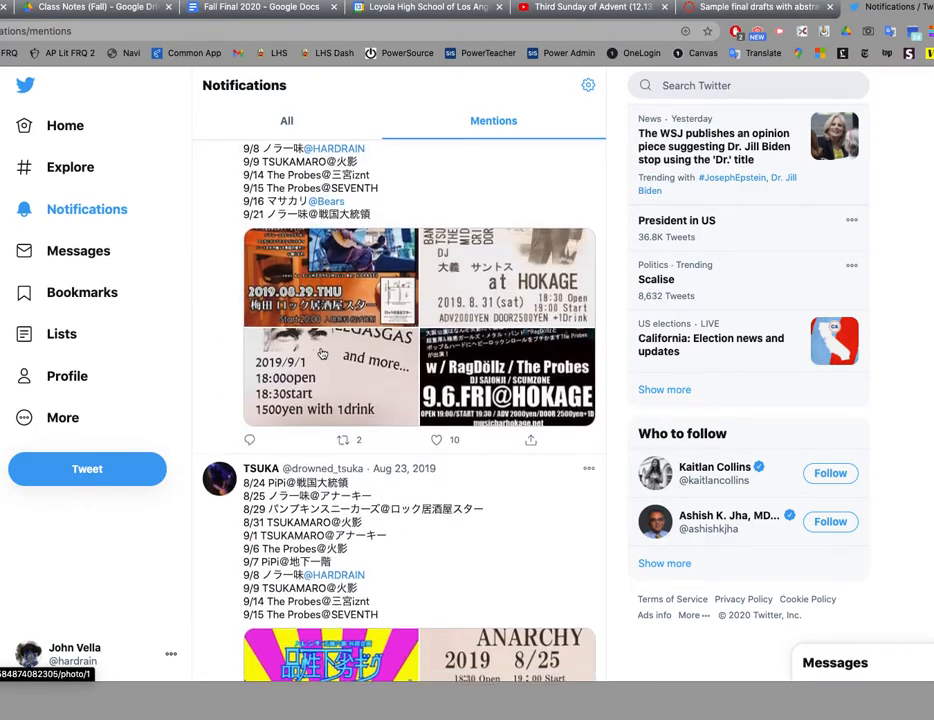
scroll("down", 3)
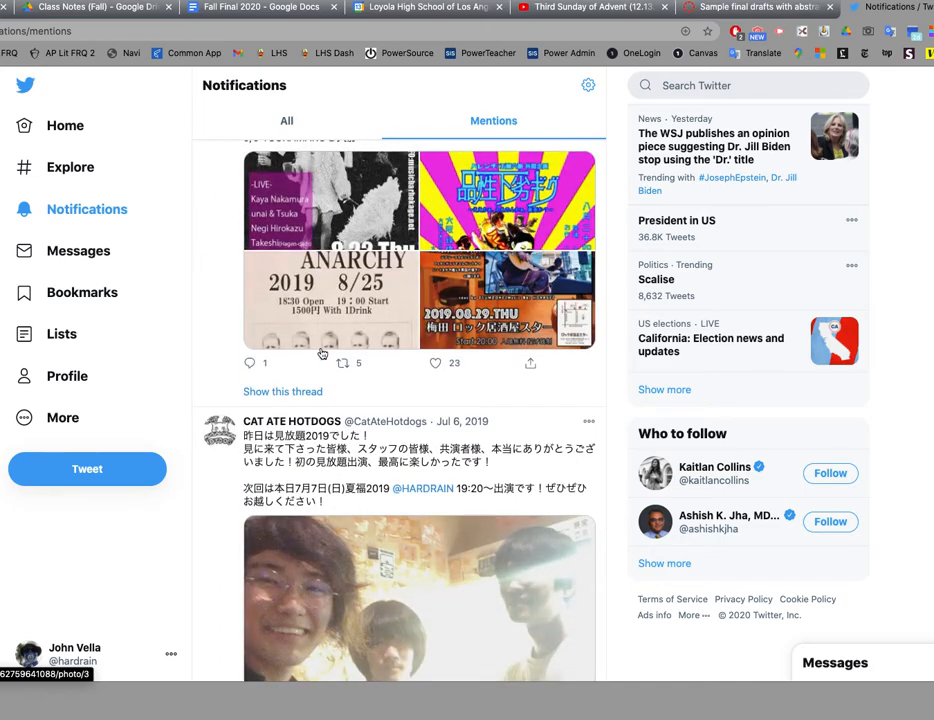
scroll("down", 3)
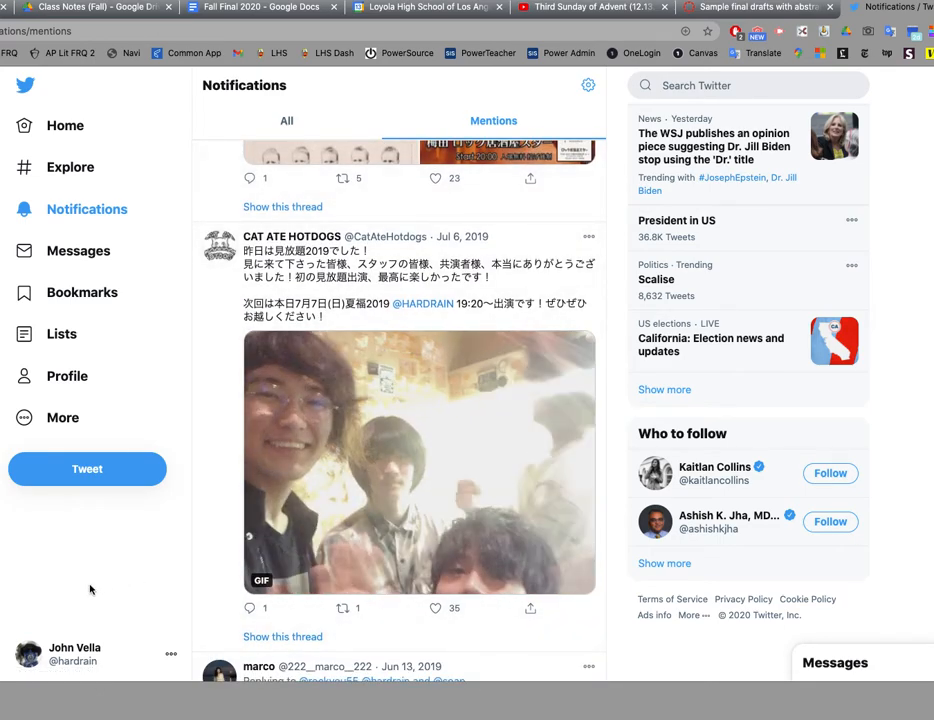
scroll("down", 3)
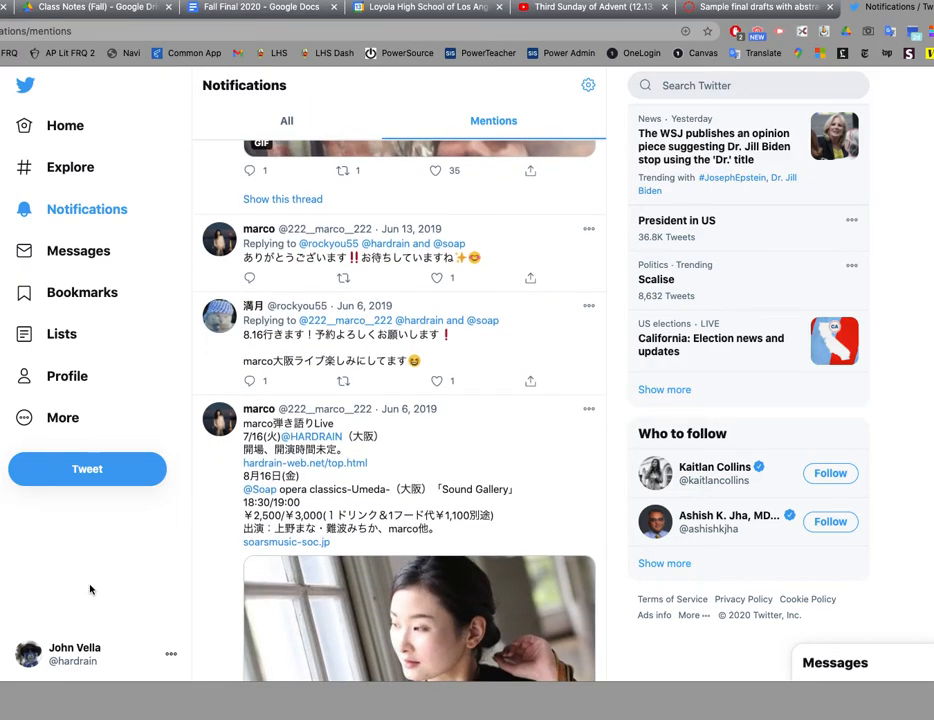